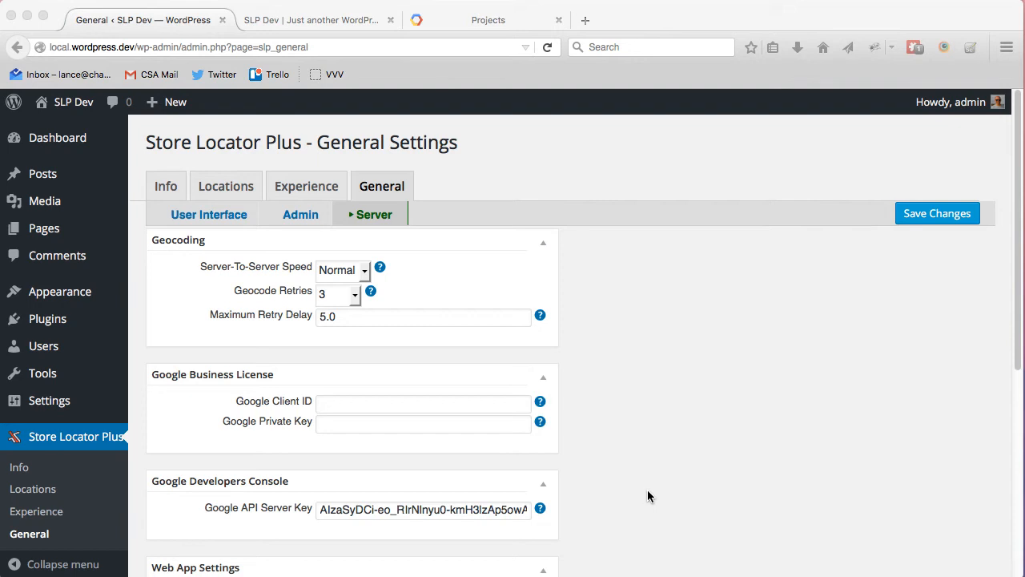
pyautogui.moveTo(644, 431)
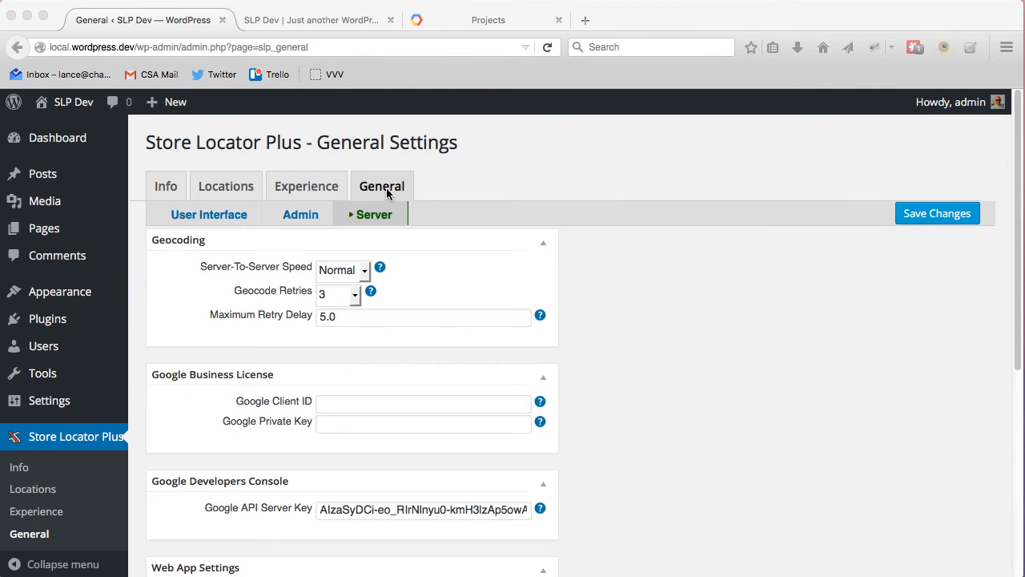
pyautogui.moveTo(198, 499)
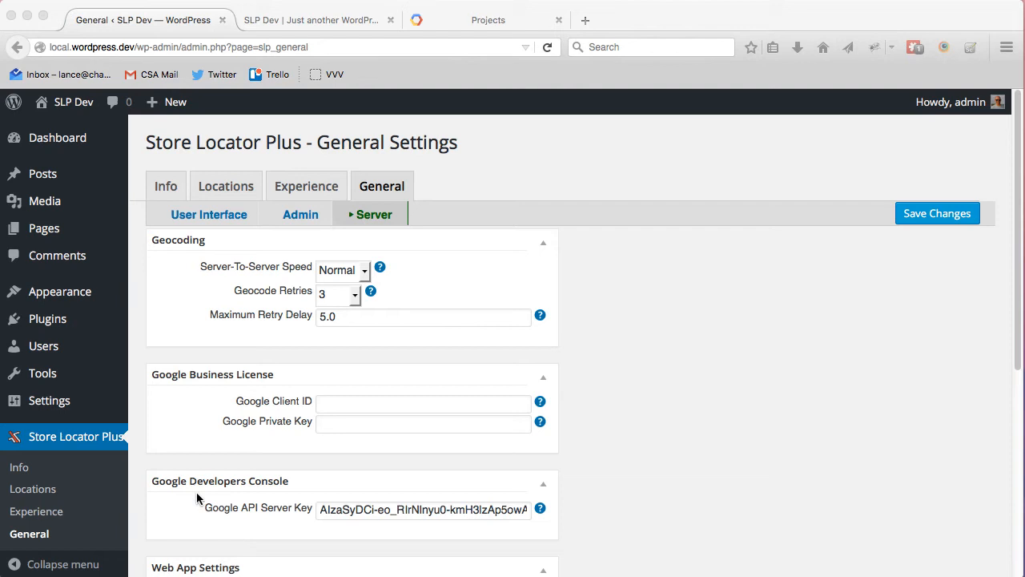
pyautogui.moveTo(214, 523)
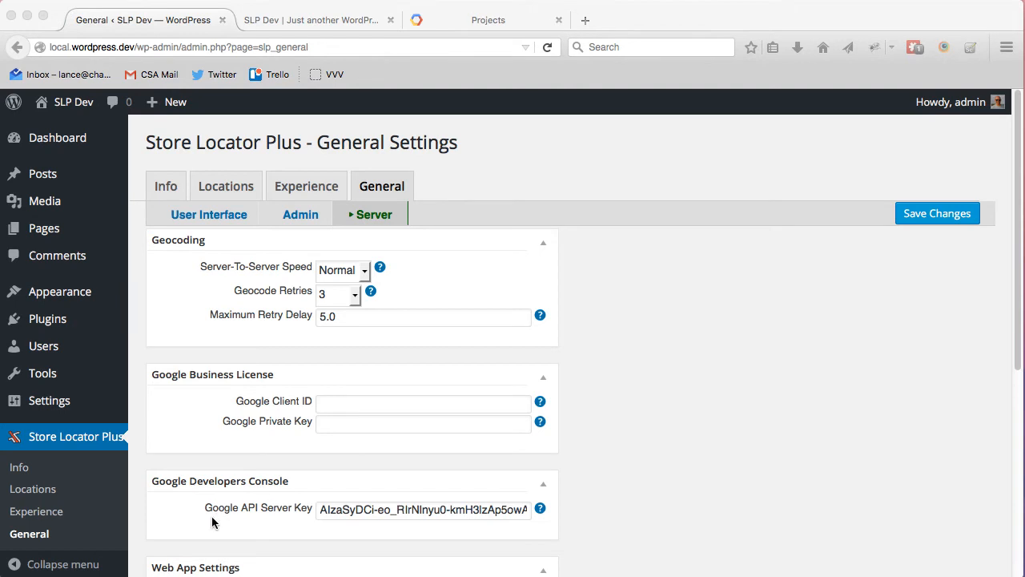
pyautogui.moveTo(303, 516)
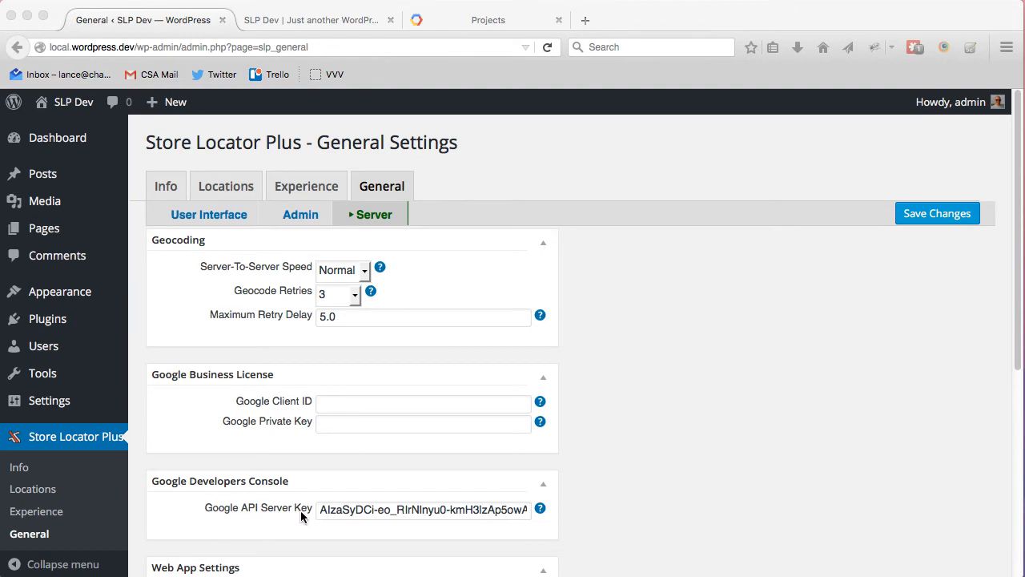
pyautogui.moveTo(368, 516)
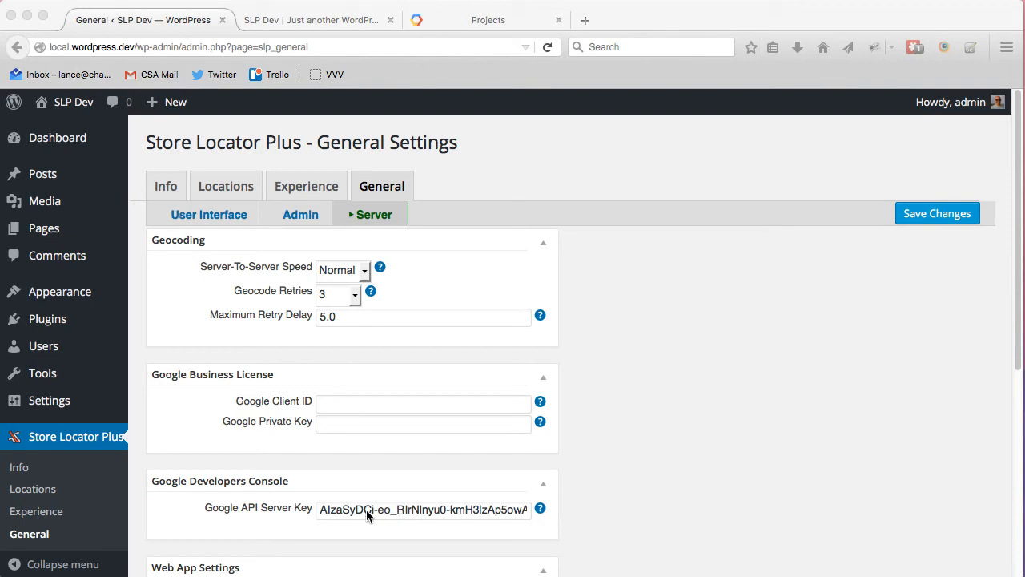
pyautogui.moveTo(937, 213)
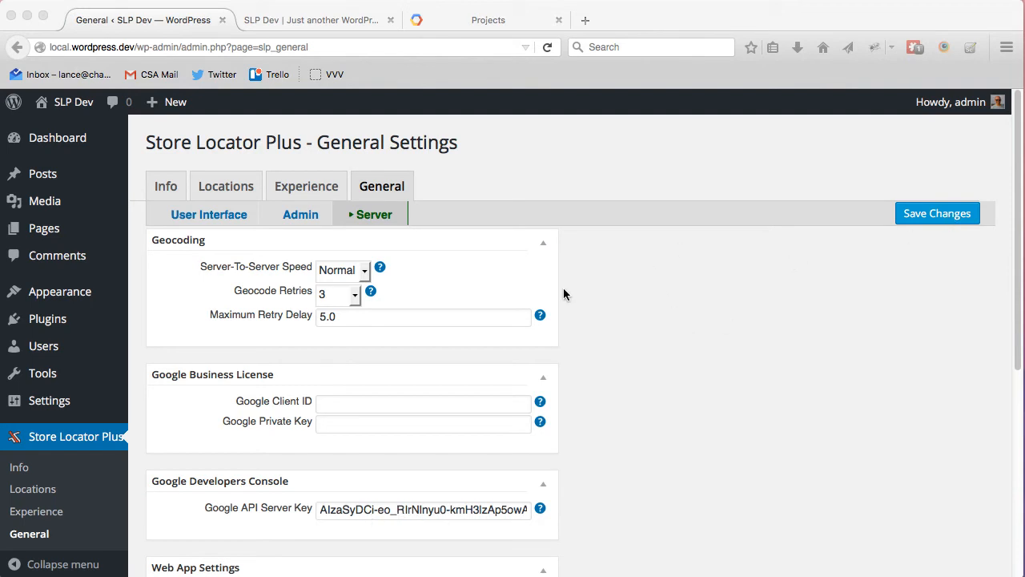
pyautogui.moveTo(731, 322)
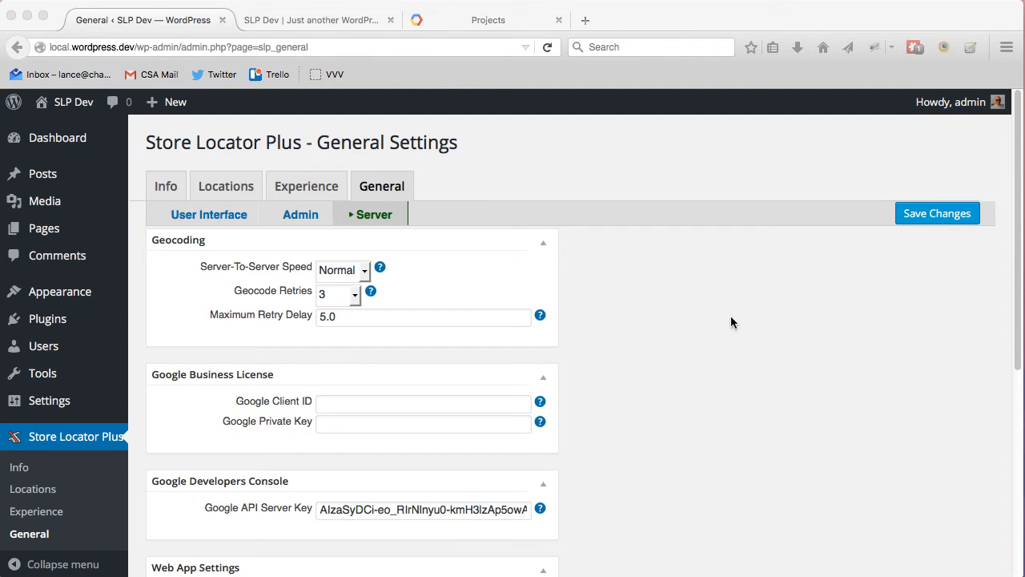
pyautogui.moveTo(790, 337)
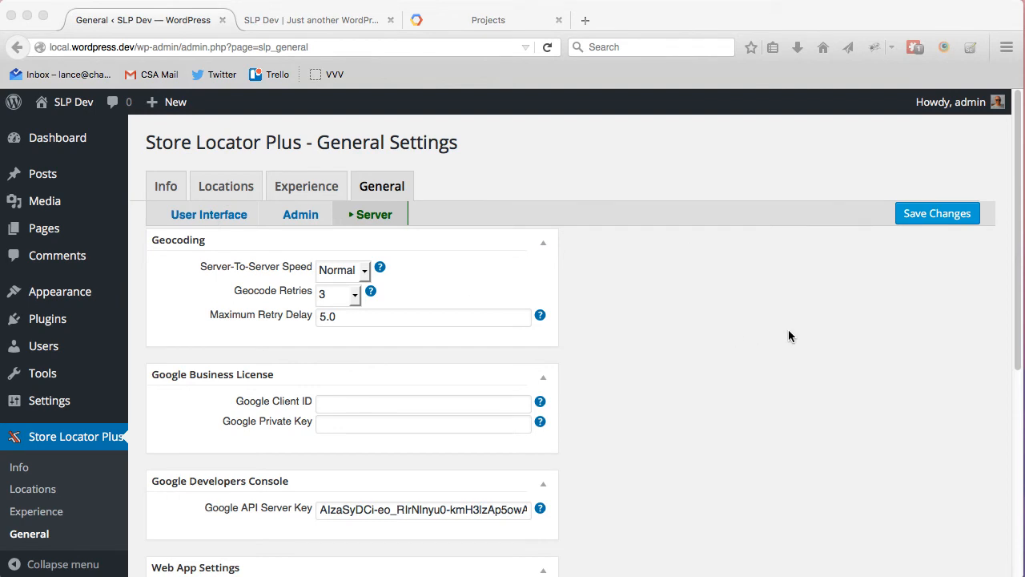
pyautogui.moveTo(742, 327)
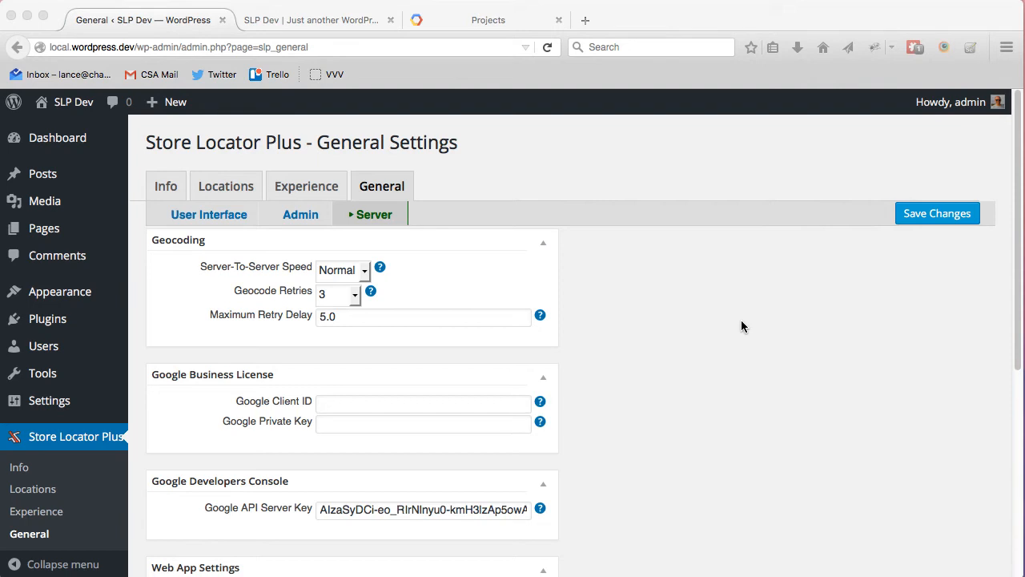
pyautogui.moveTo(663, 414)
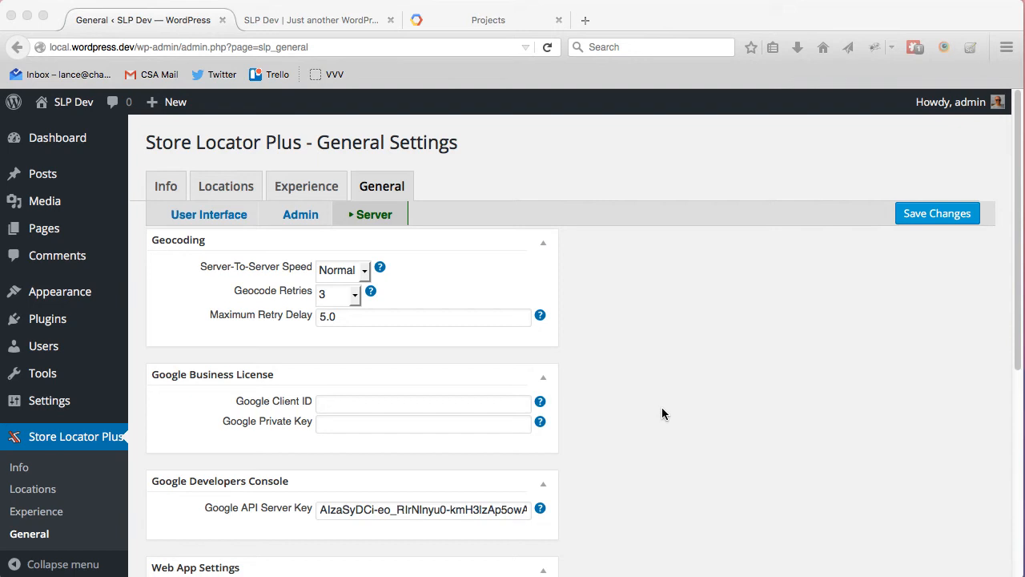
pyautogui.moveTo(692, 407)
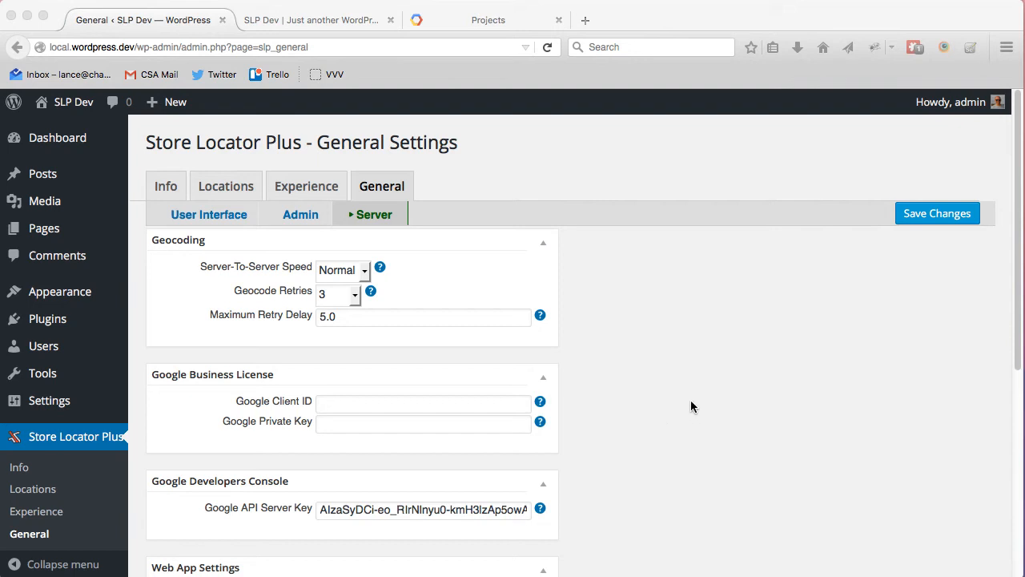
pyautogui.moveTo(247, 393)
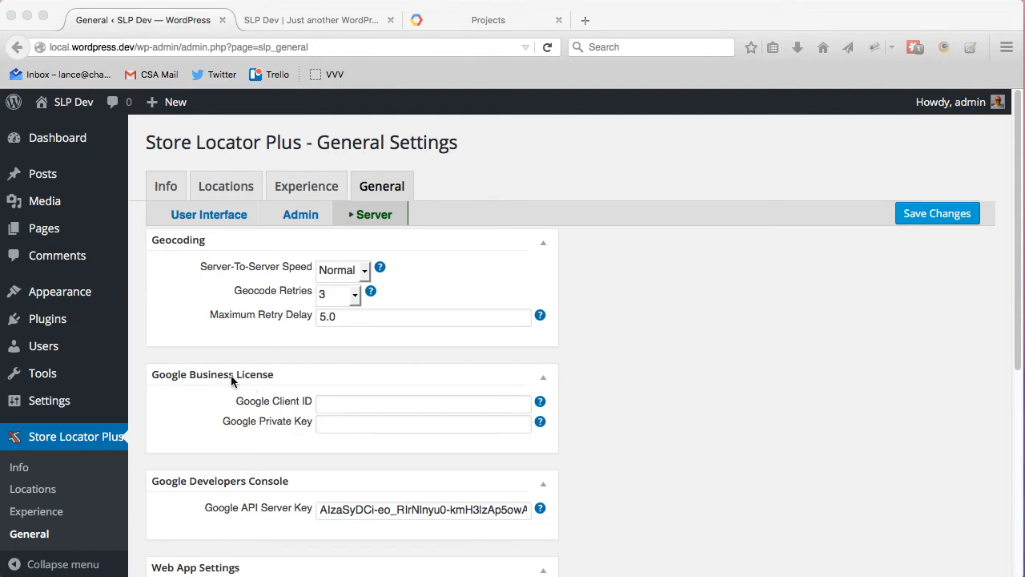
pyautogui.moveTo(255, 436)
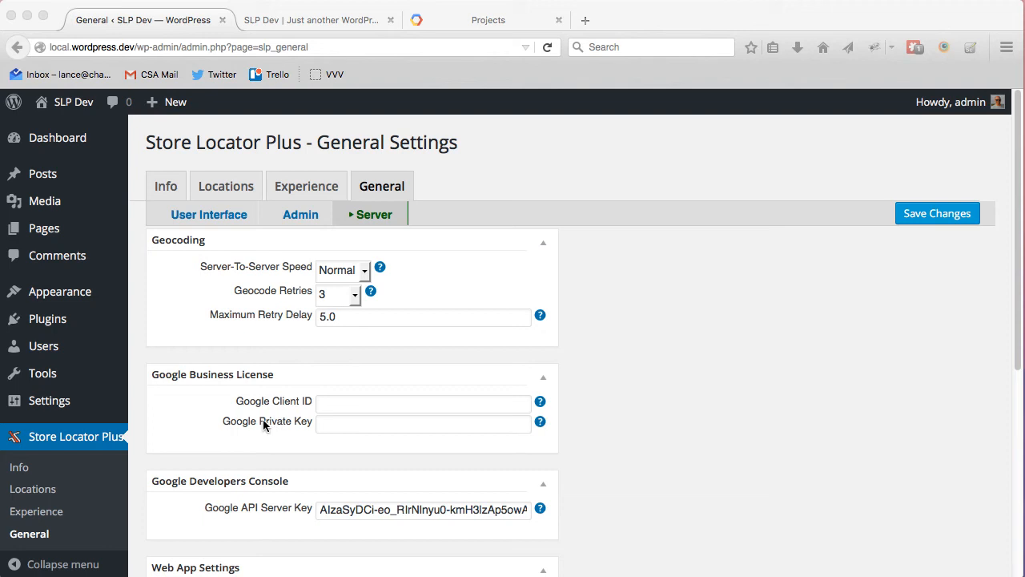
pyautogui.moveTo(264, 427)
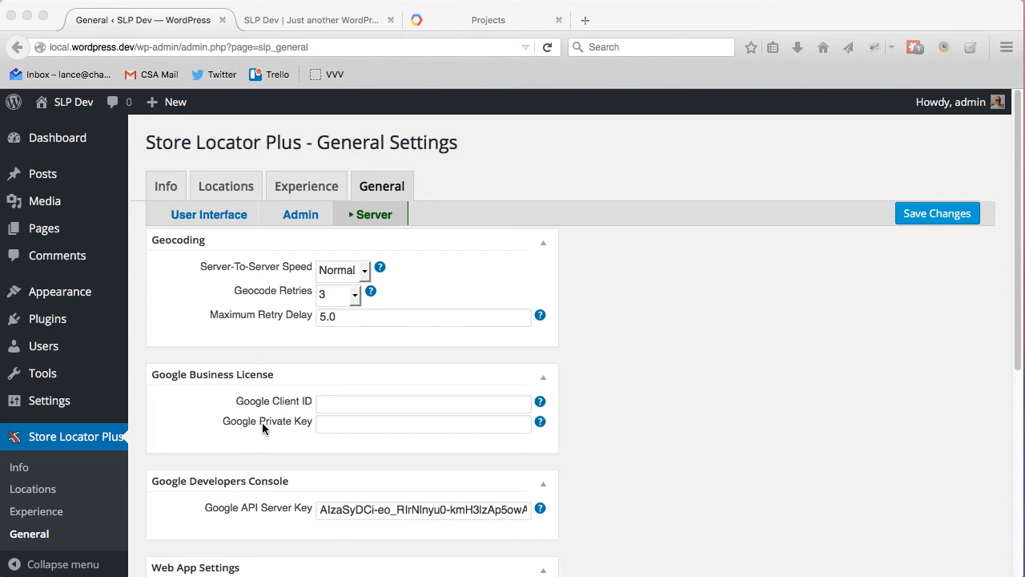
pyautogui.moveTo(282, 392)
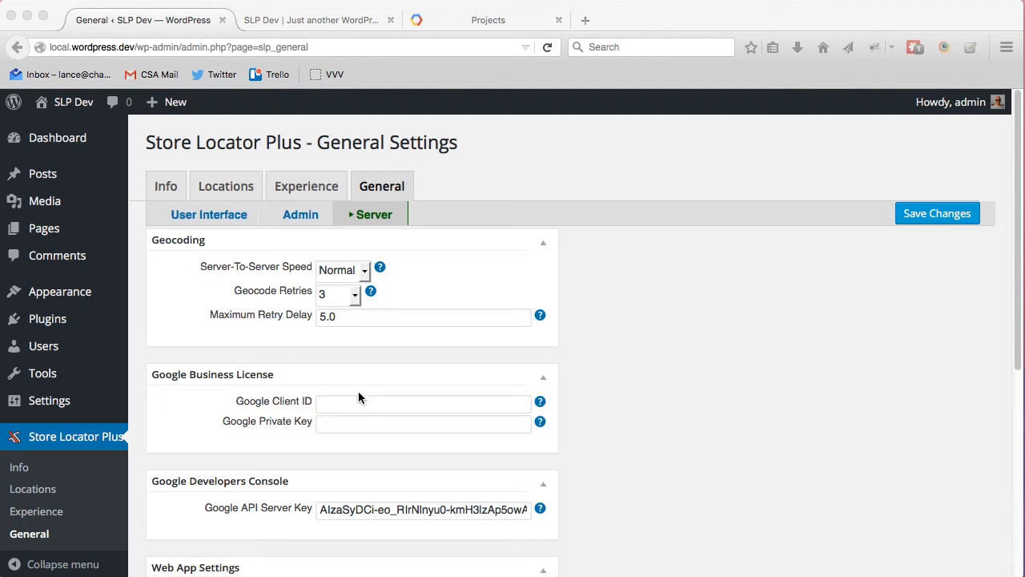
pyautogui.moveTo(282, 394)
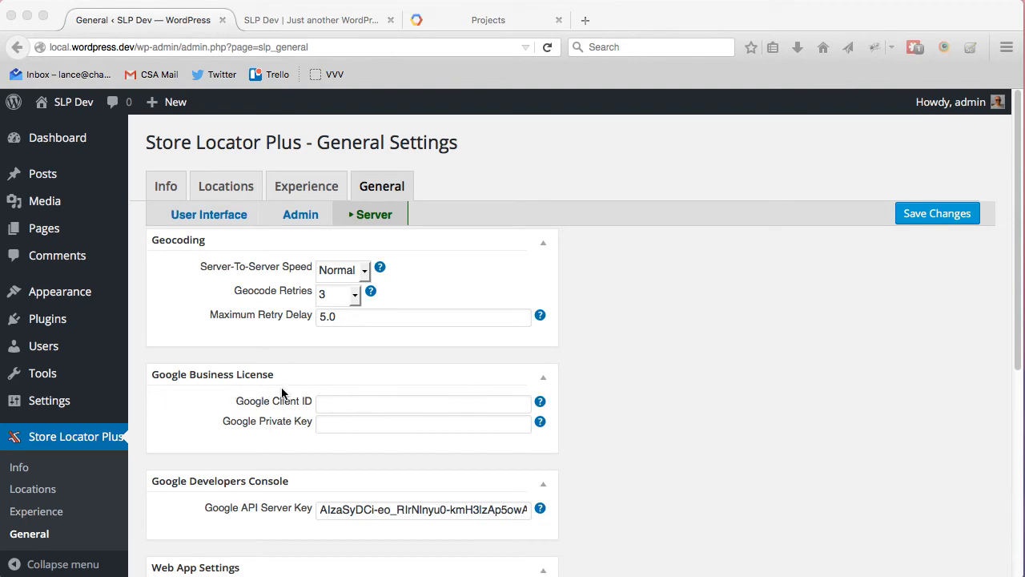
pyautogui.moveTo(307, 410)
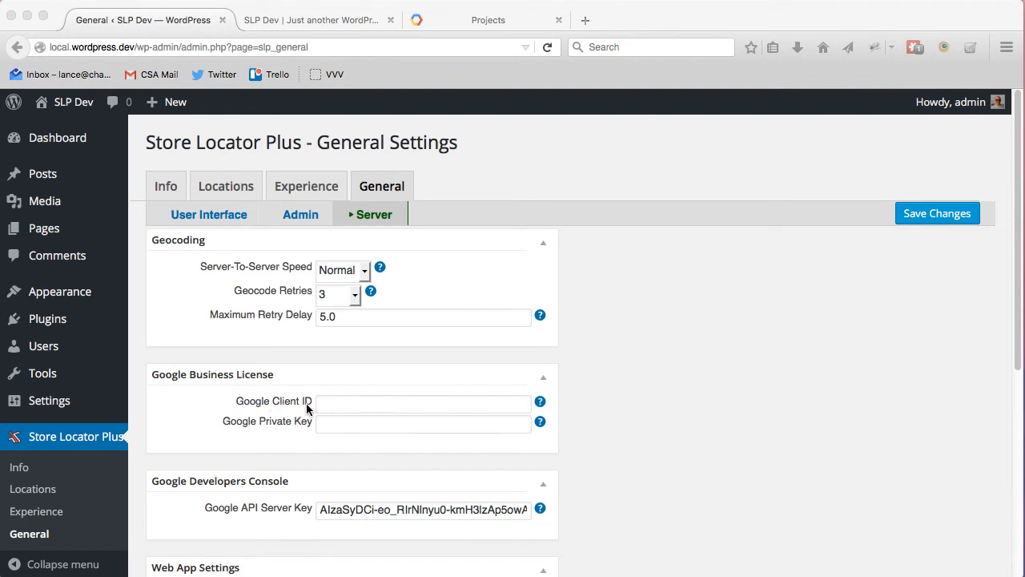
pyautogui.moveTo(290, 510)
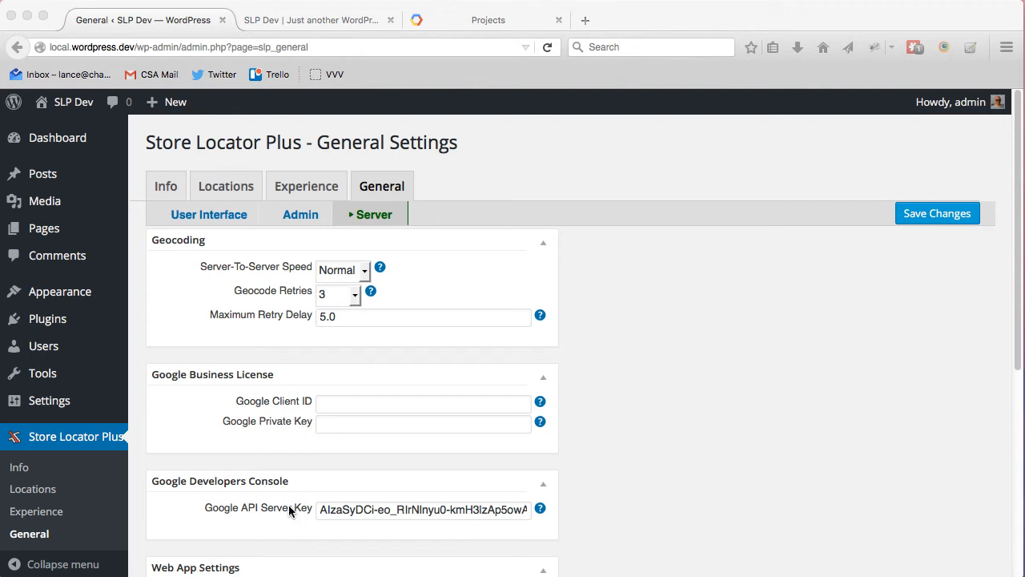
pyautogui.moveTo(343, 519)
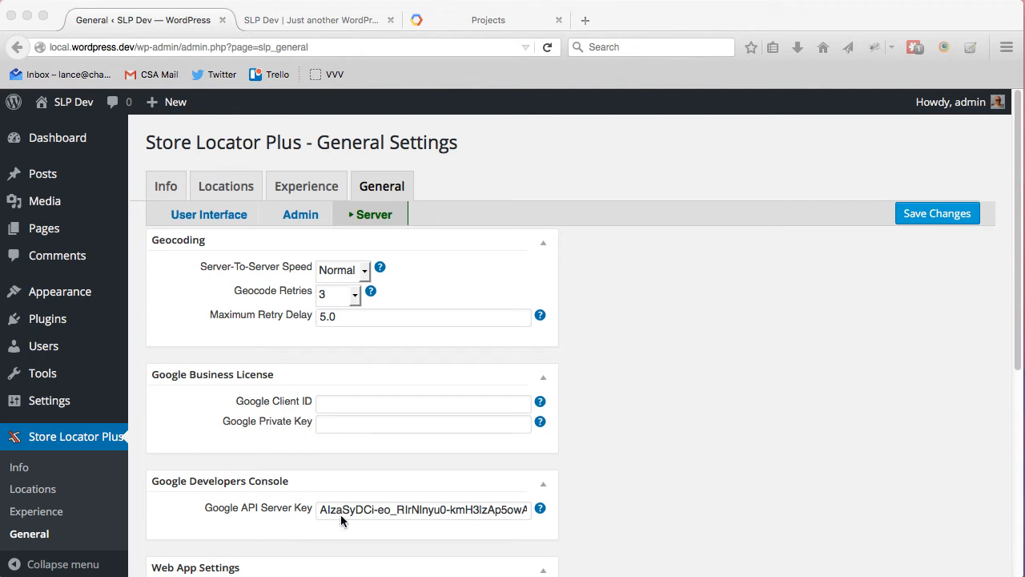
pyautogui.moveTo(362, 381)
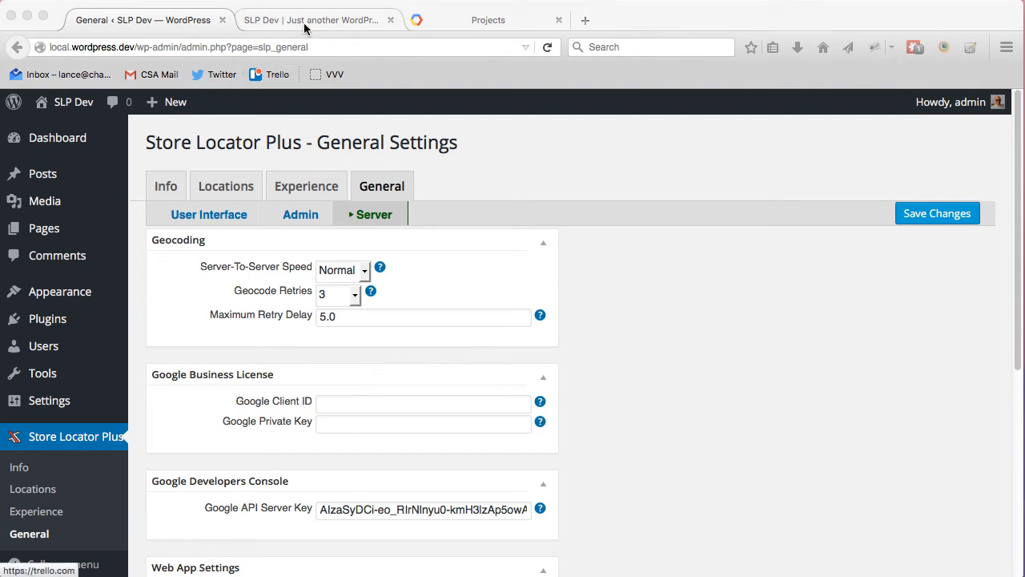
# Create a Developers Console project named Test SLP Project and switch to its dashboard.
pyautogui.click(487, 19)
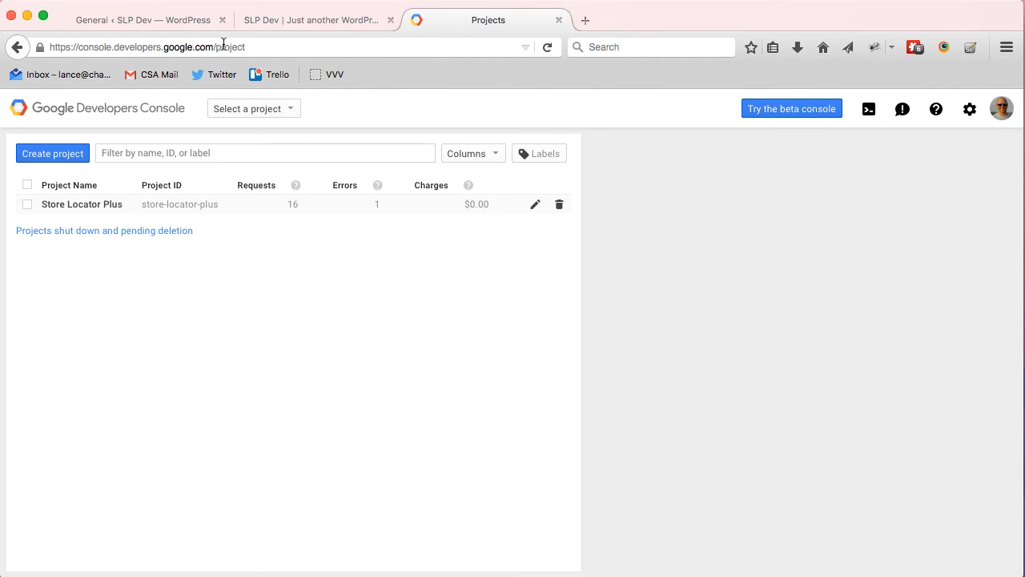
pyautogui.moveTo(295, 111)
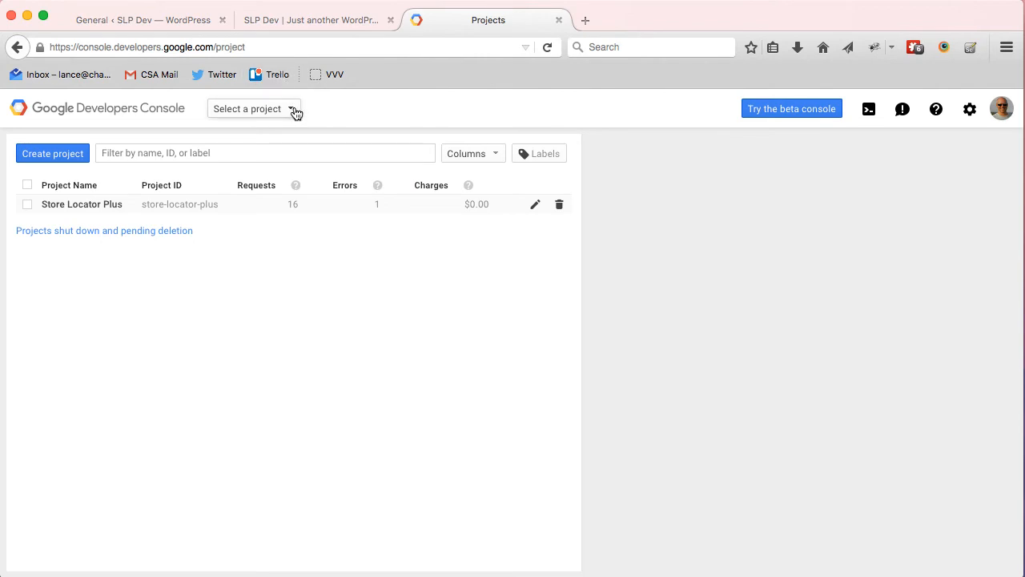
pyautogui.click(253, 109)
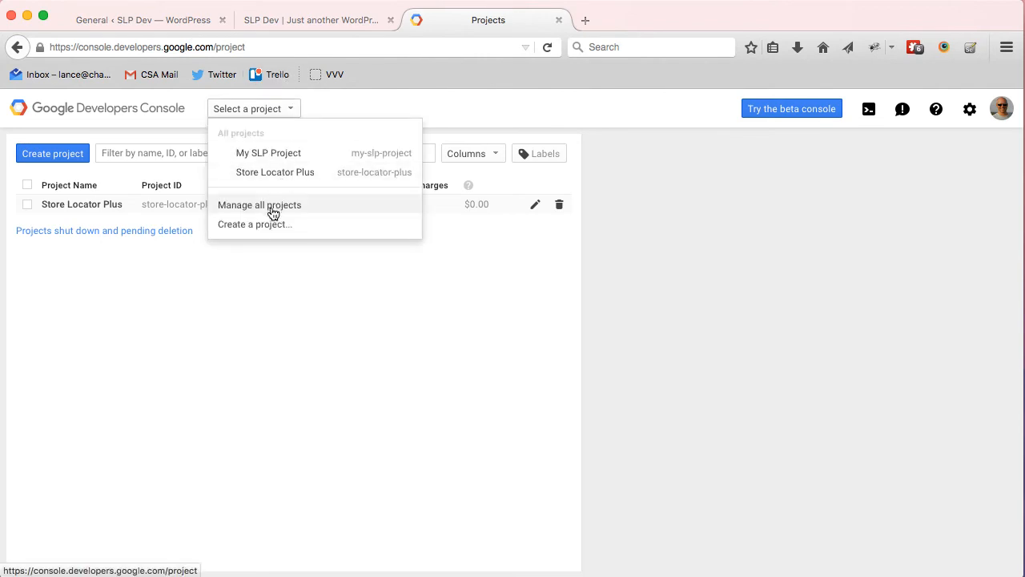
pyautogui.click(254, 224)
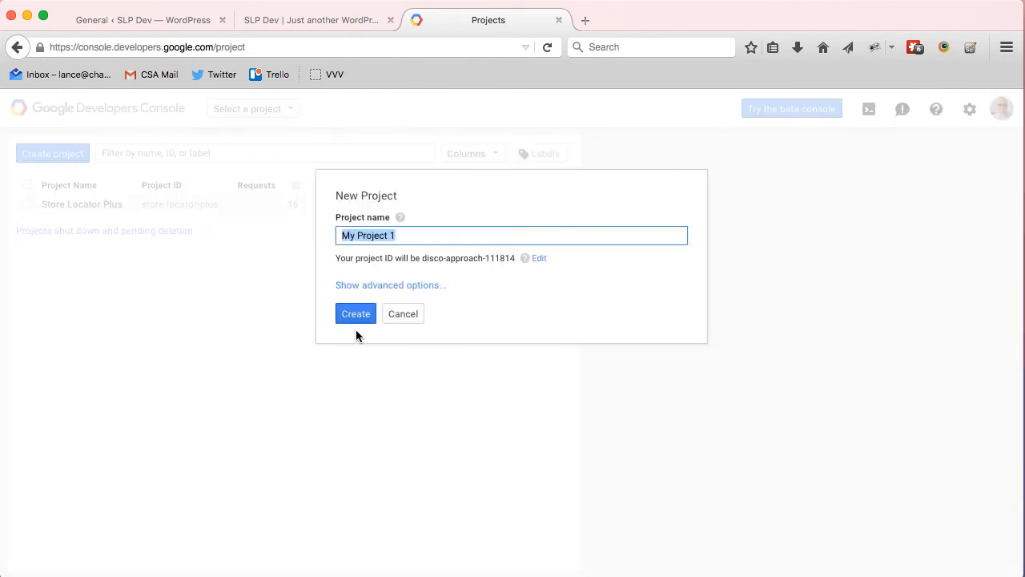
pyautogui.write('Test SLP')
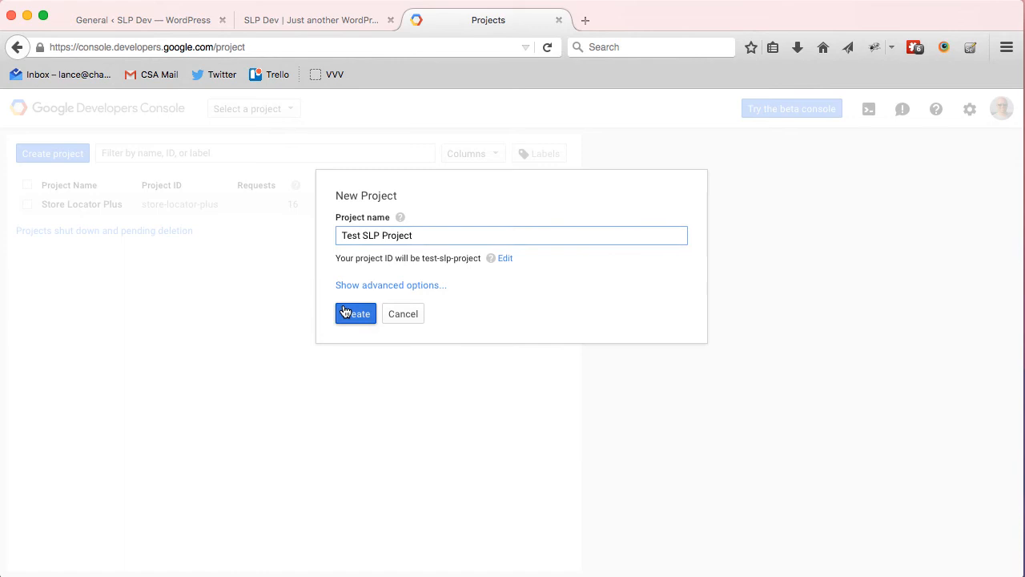
pyautogui.click(355, 313)
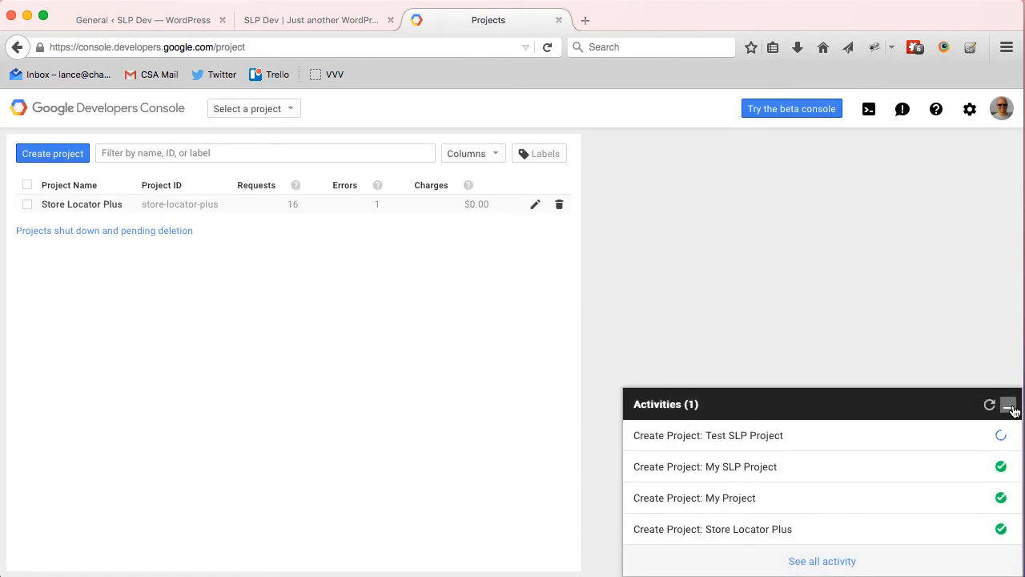
pyautogui.click(1008, 403)
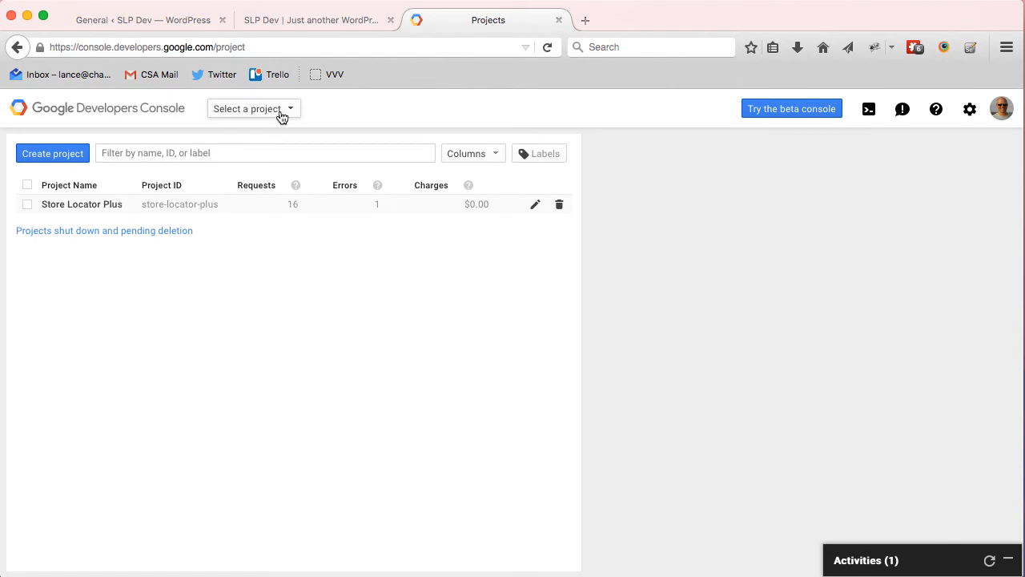
pyautogui.click(248, 109)
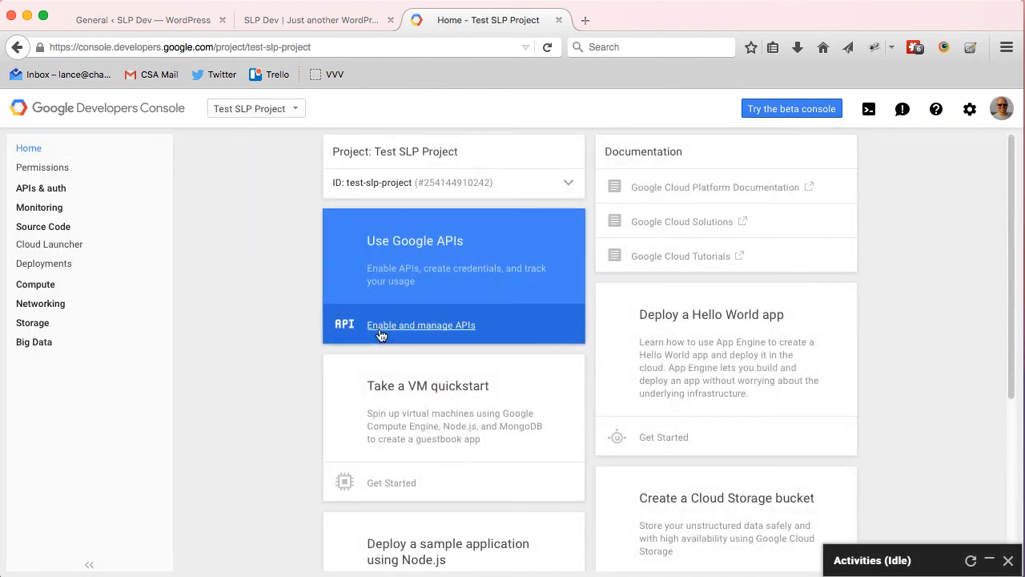
# Enable the Google Maps Geocoding API for the project from the API library.
pyautogui.click(419, 323)
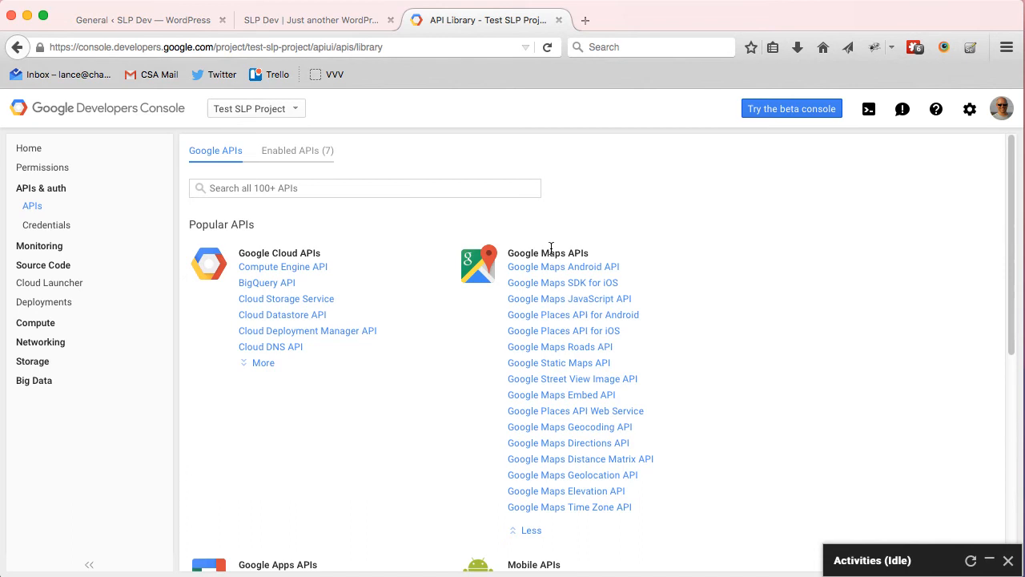
pyautogui.moveTo(586, 519)
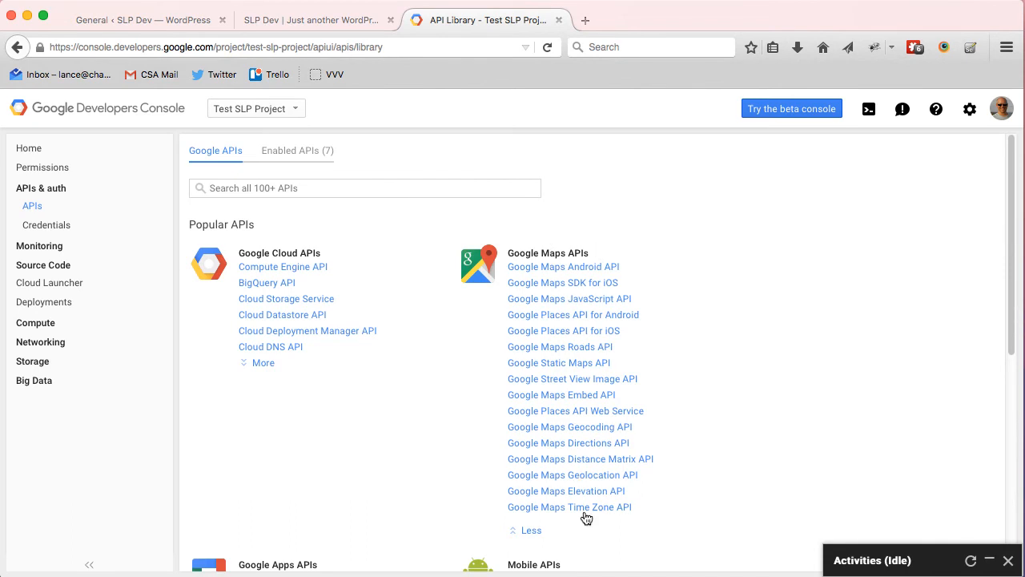
pyautogui.moveTo(570, 426)
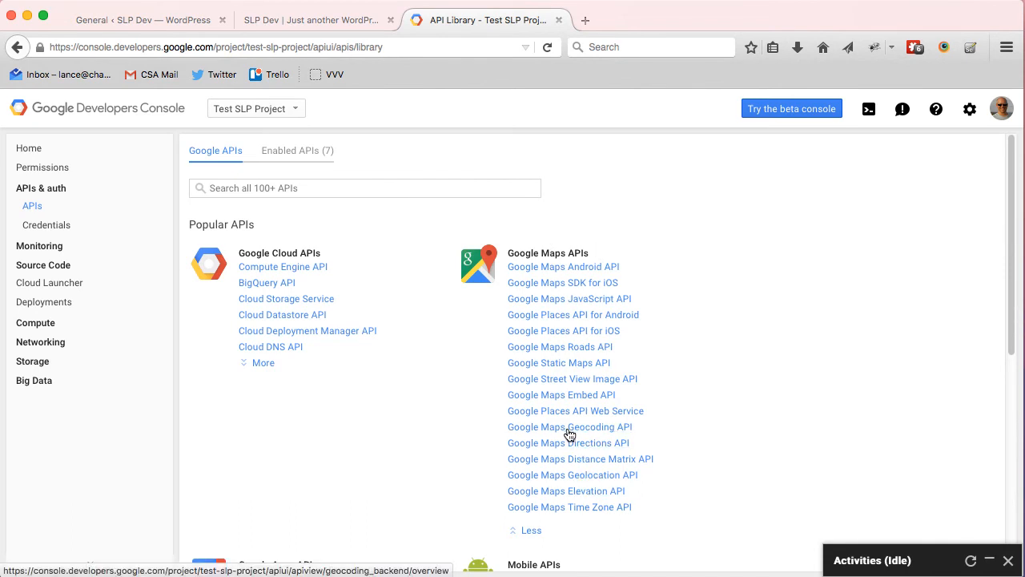
pyautogui.click(570, 427)
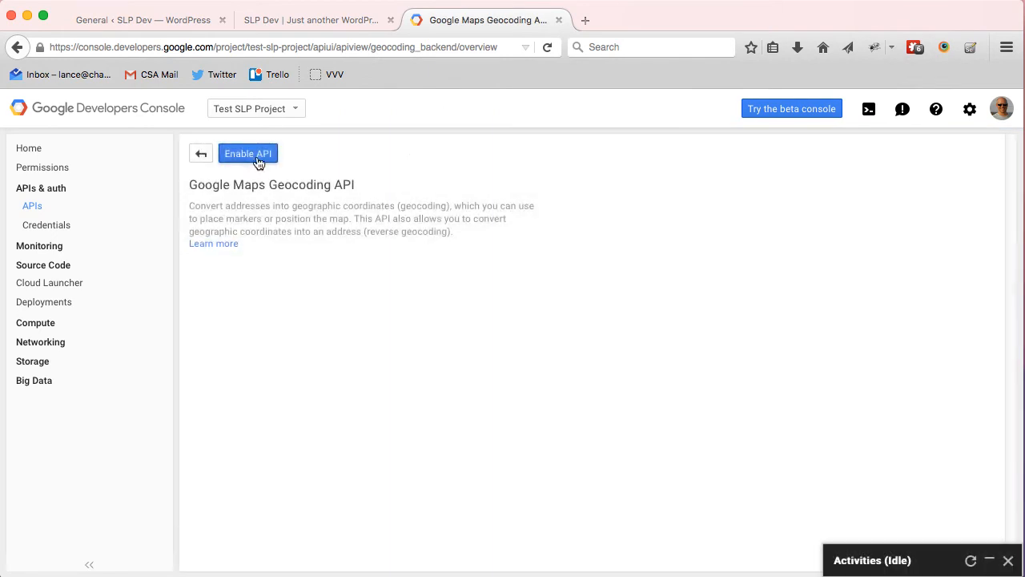
pyautogui.click(248, 153)
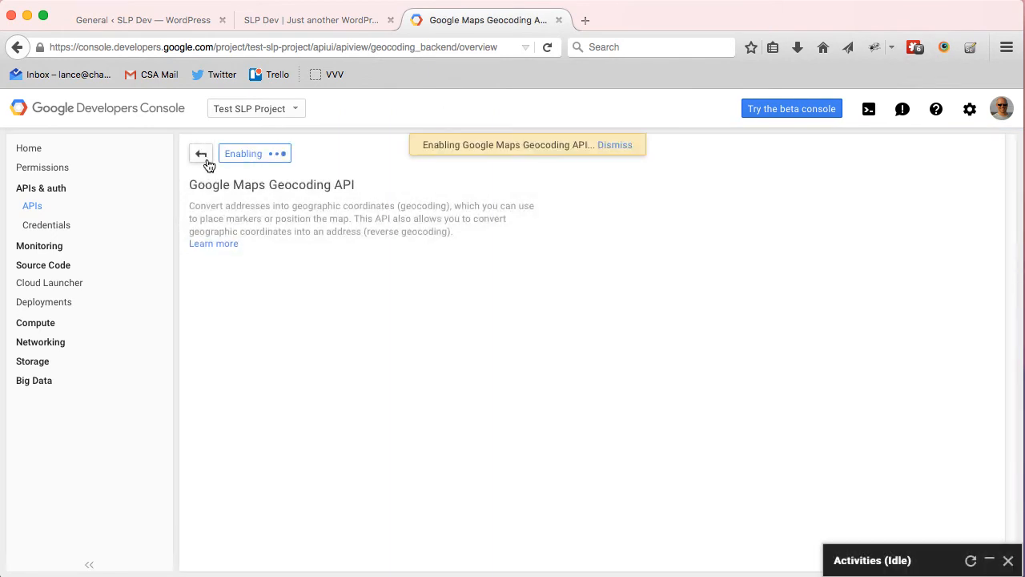
pyautogui.click(202, 153)
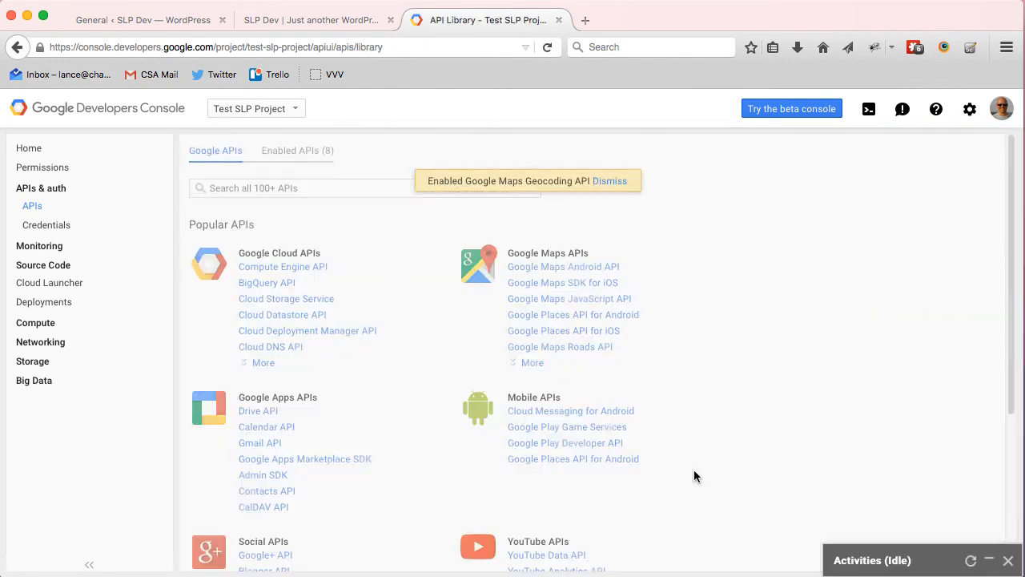
pyautogui.moveTo(571, 300)
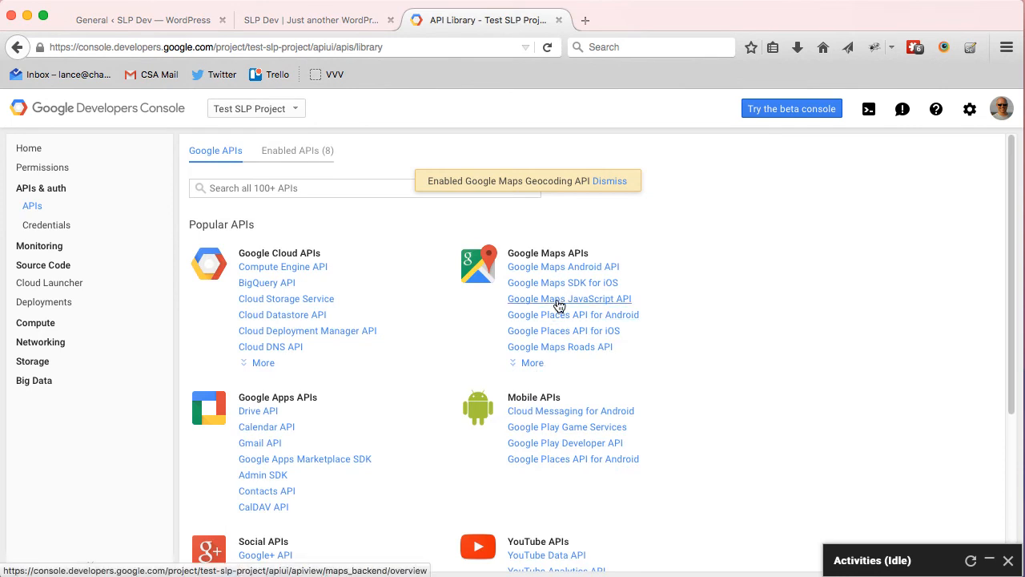
# Enable the Google Maps JavaScript API and go to the project's credentials.
pyautogui.click(569, 300)
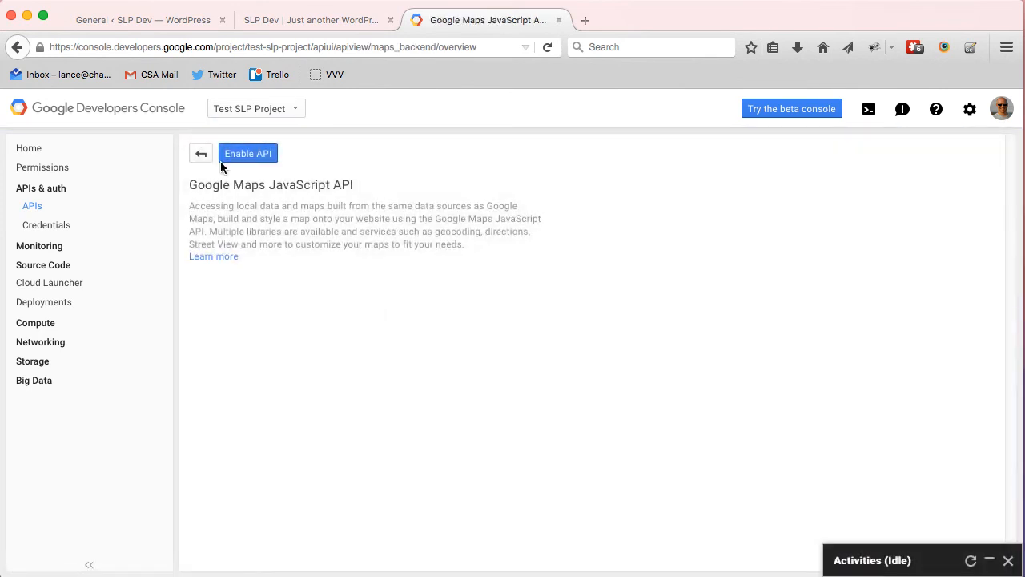
pyautogui.click(248, 154)
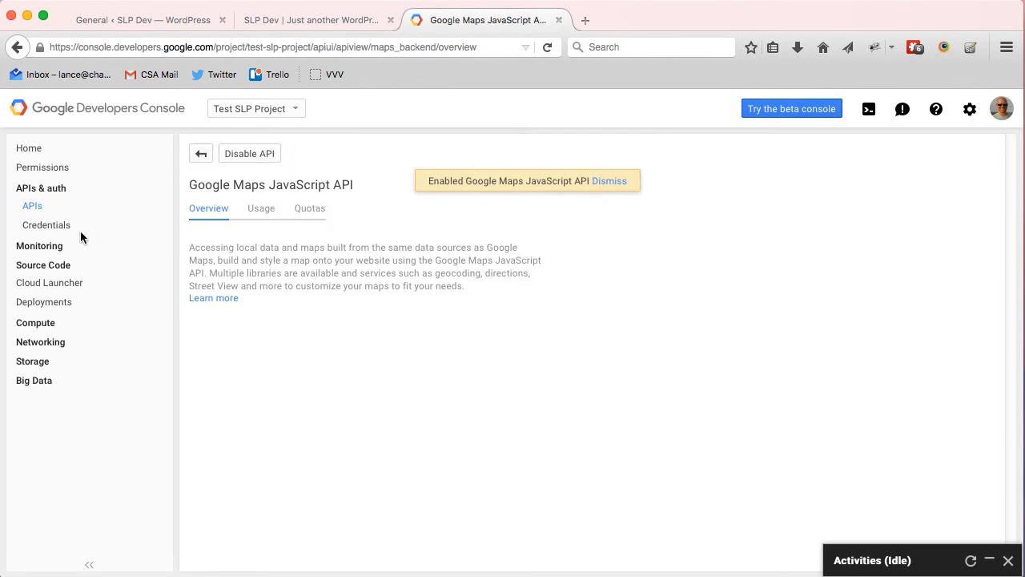
pyautogui.click(44, 224)
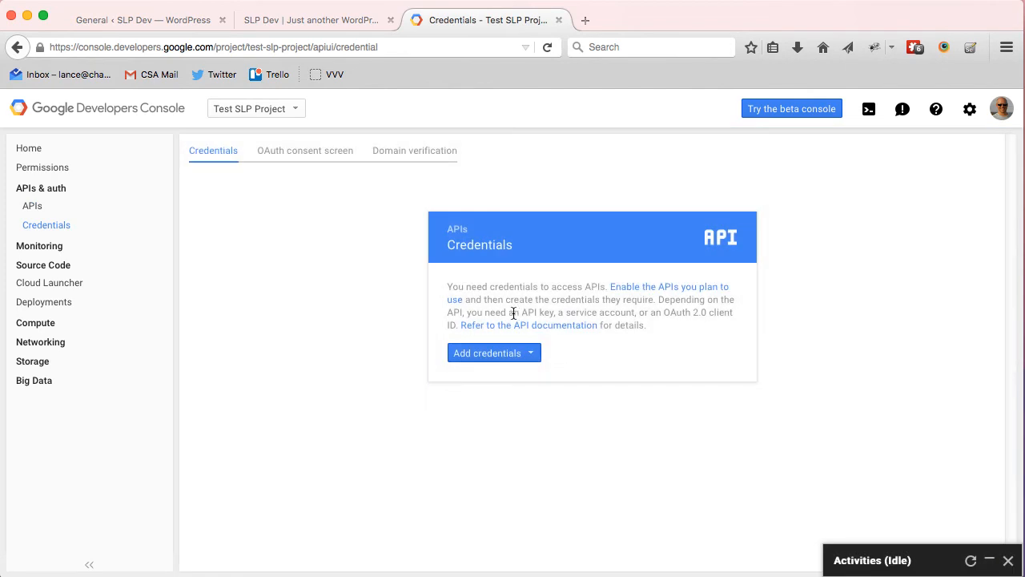
pyautogui.moveTo(32, 205)
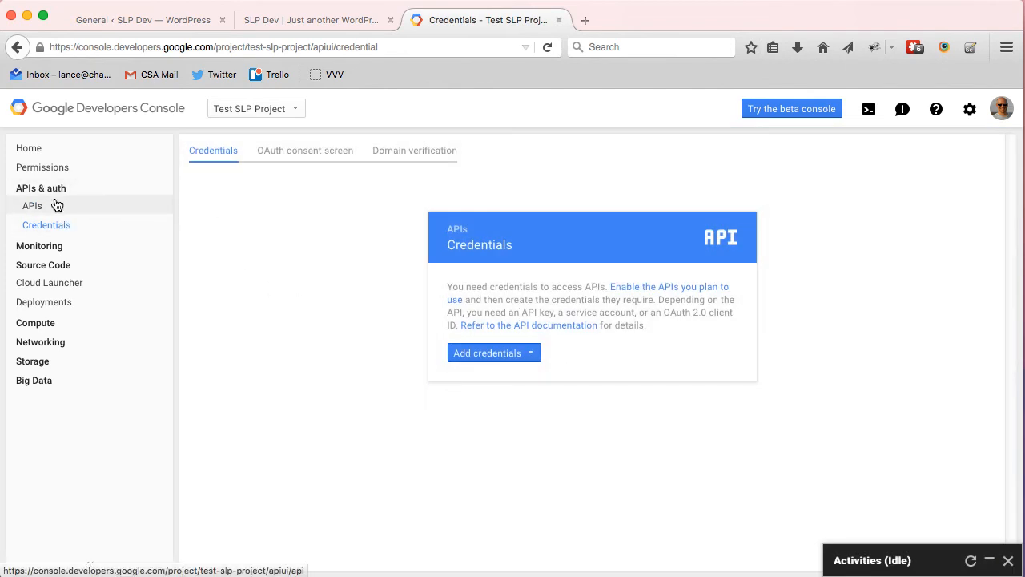
# Generate a new server API key and select its full key string for copying.
pyautogui.click(487, 353)
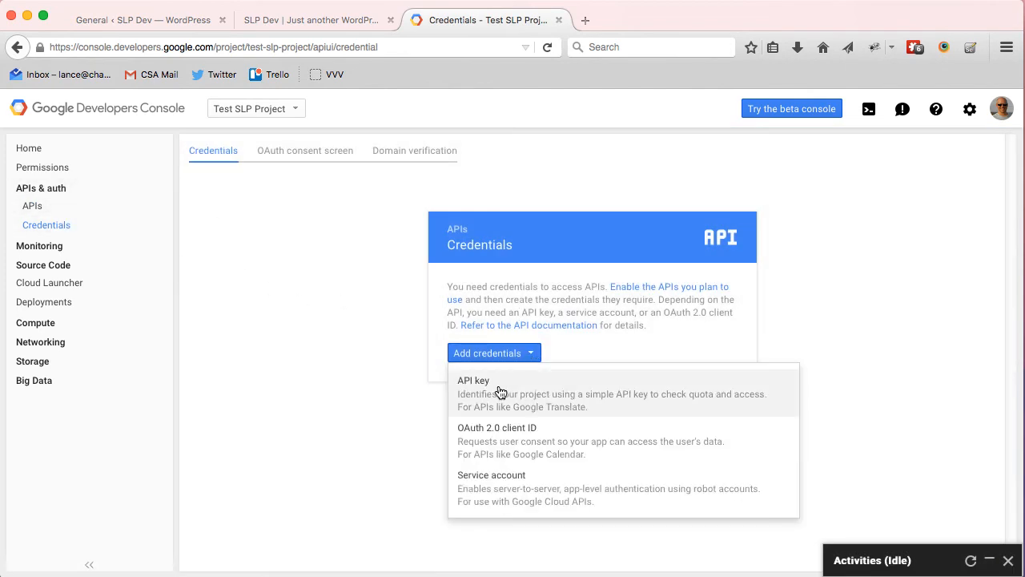
pyautogui.click(474, 392)
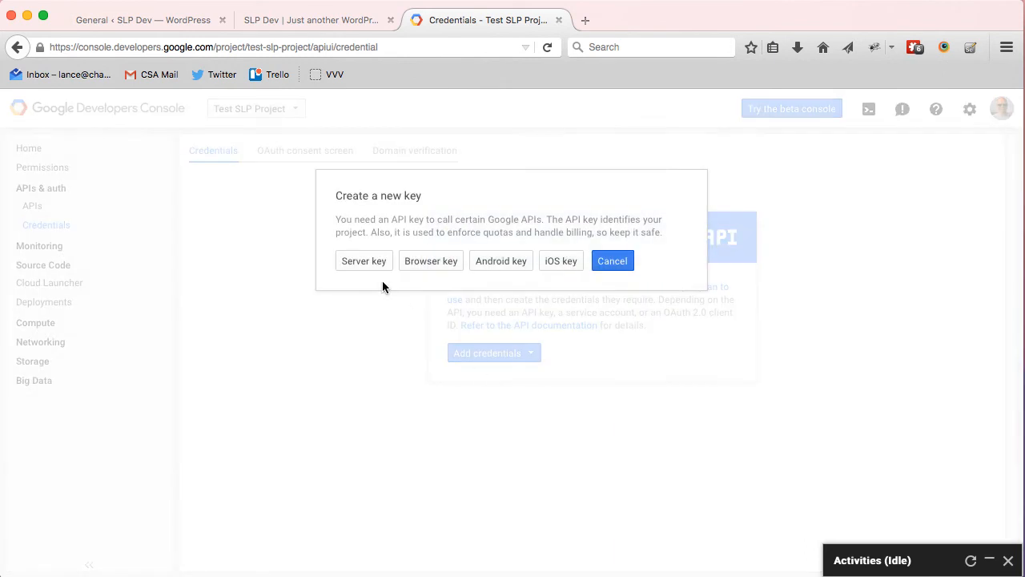
pyautogui.click(364, 260)
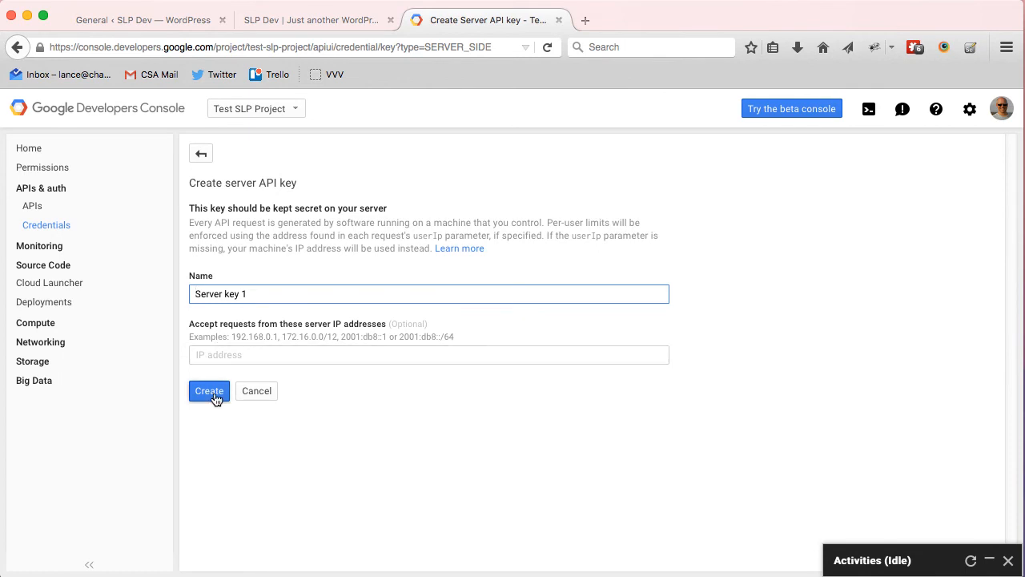
pyautogui.click(208, 391)
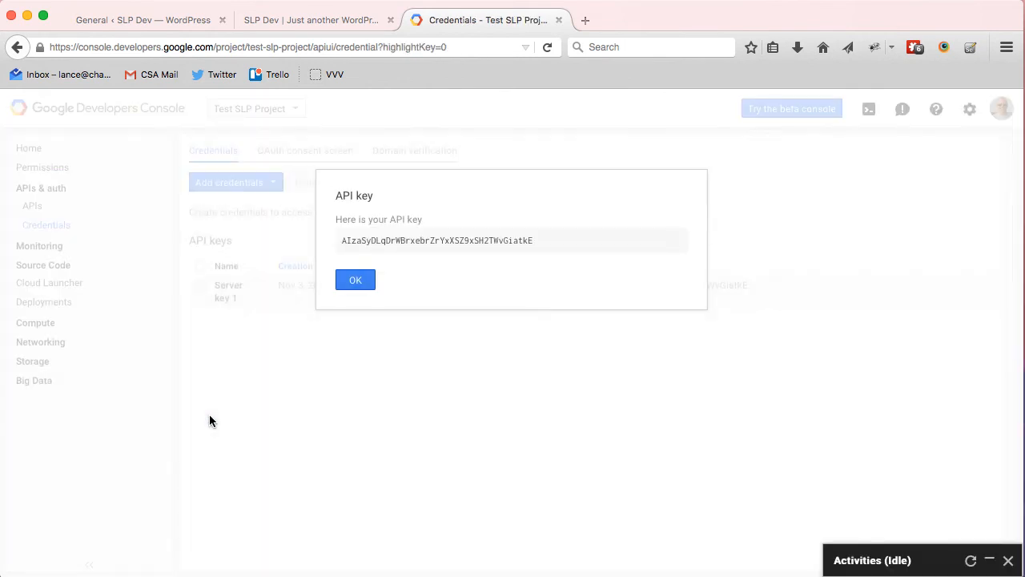
pyautogui.tripleClick(436, 240)
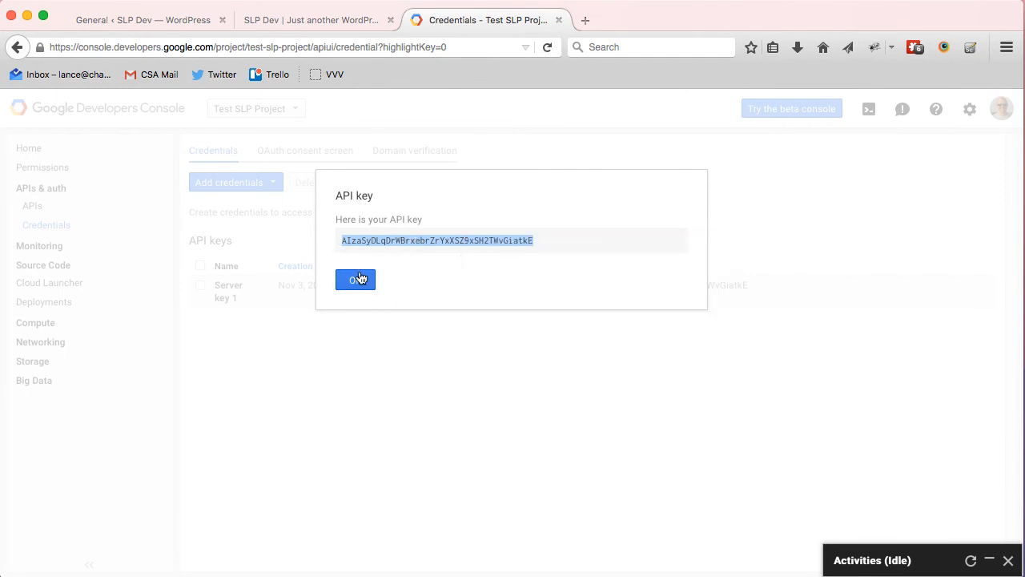
pyautogui.click(356, 281)
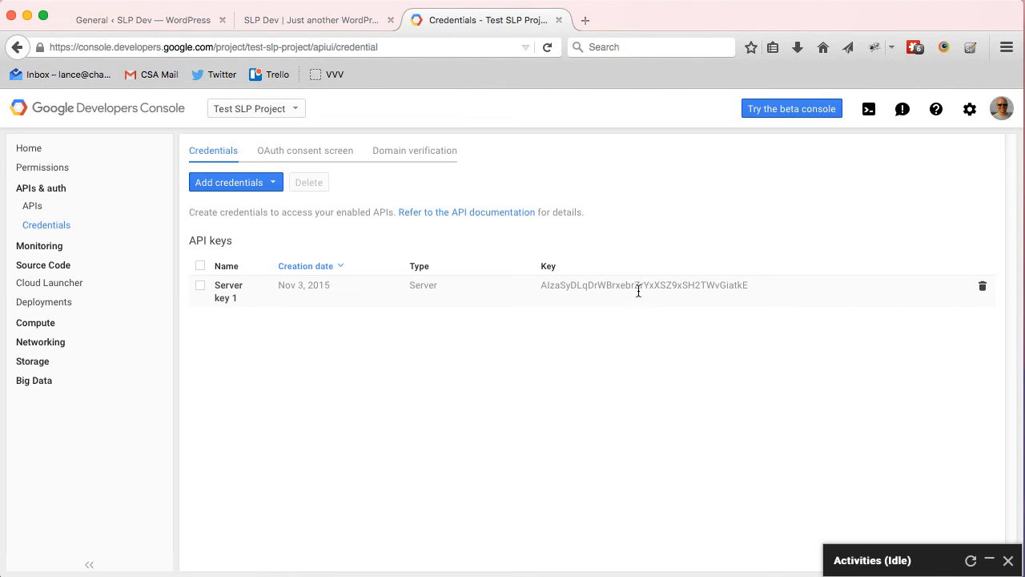
pyautogui.click(314, 19)
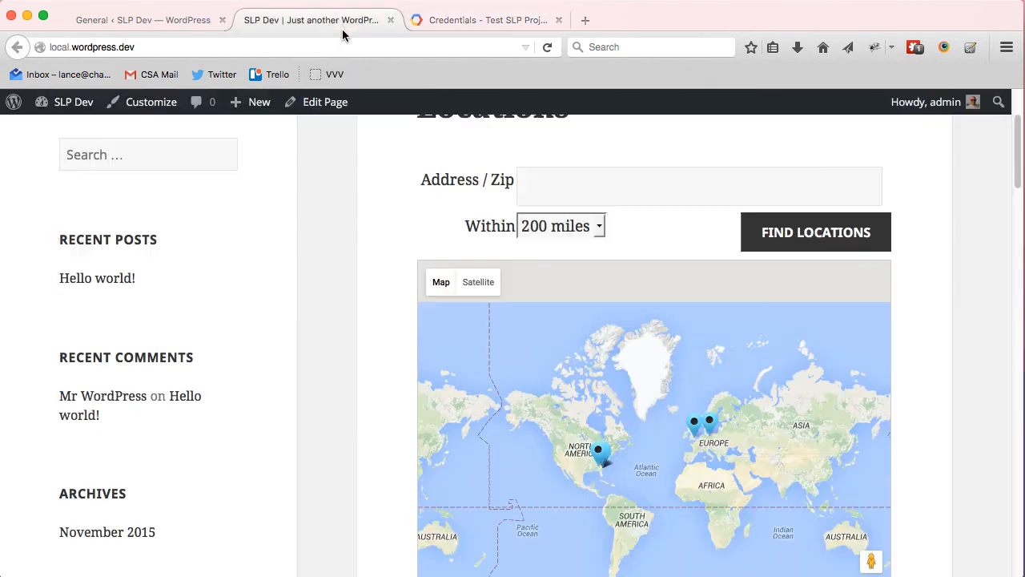
pyautogui.click(143, 19)
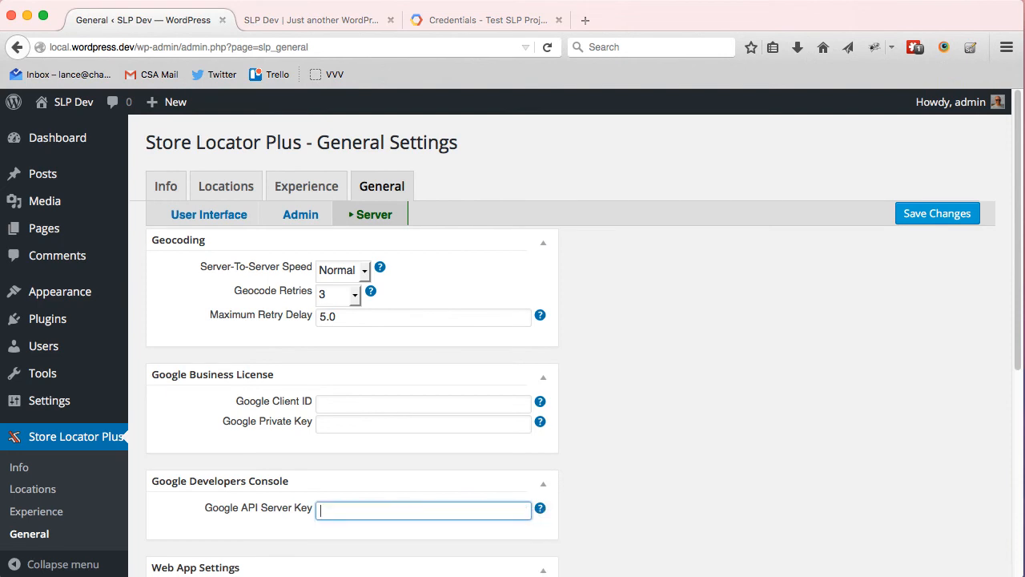
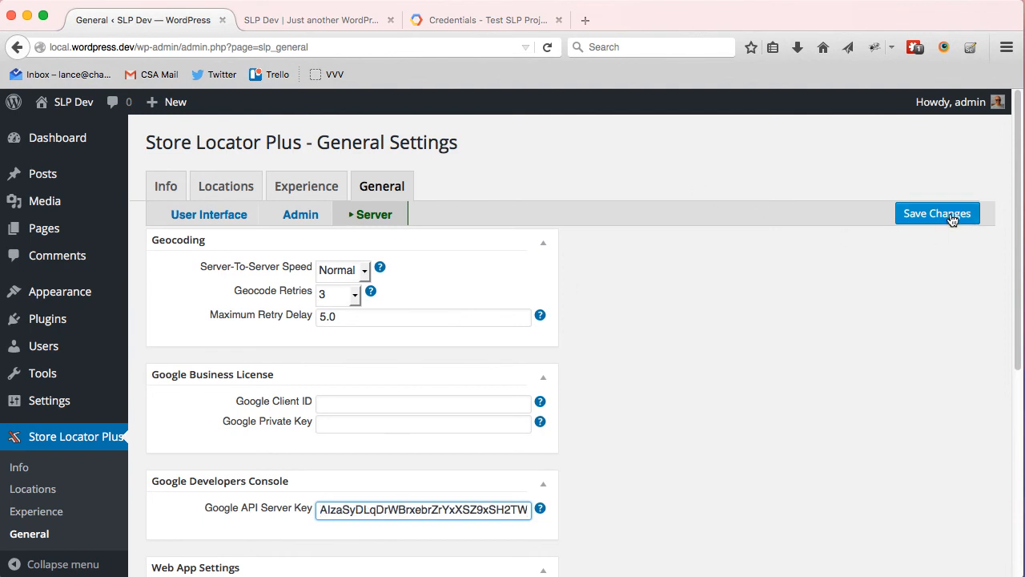
pyautogui.moveTo(948, 221)
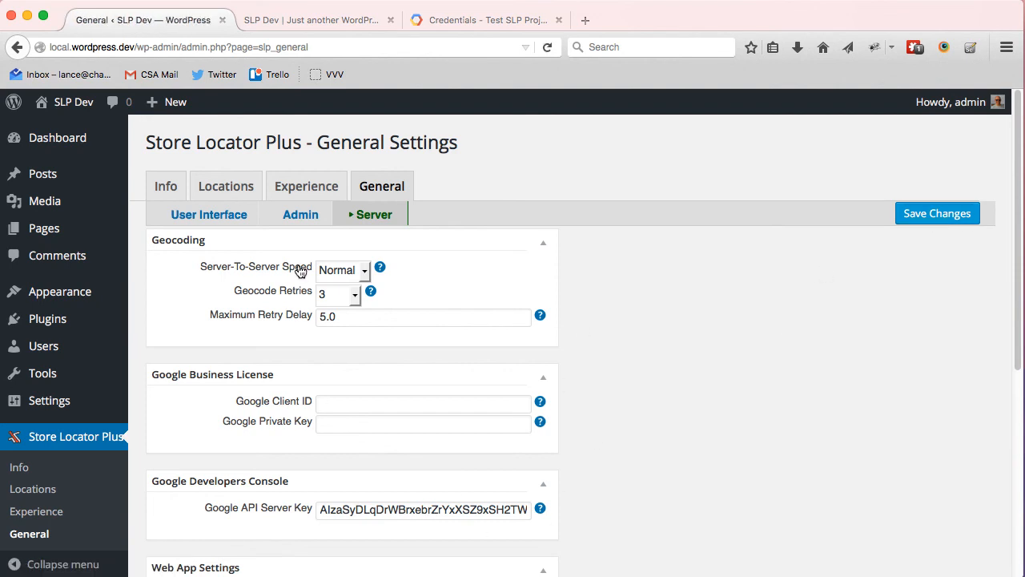
# View the project's enabled APIs and bring up the Google Maps JavaScript API details.
pyautogui.click(484, 19)
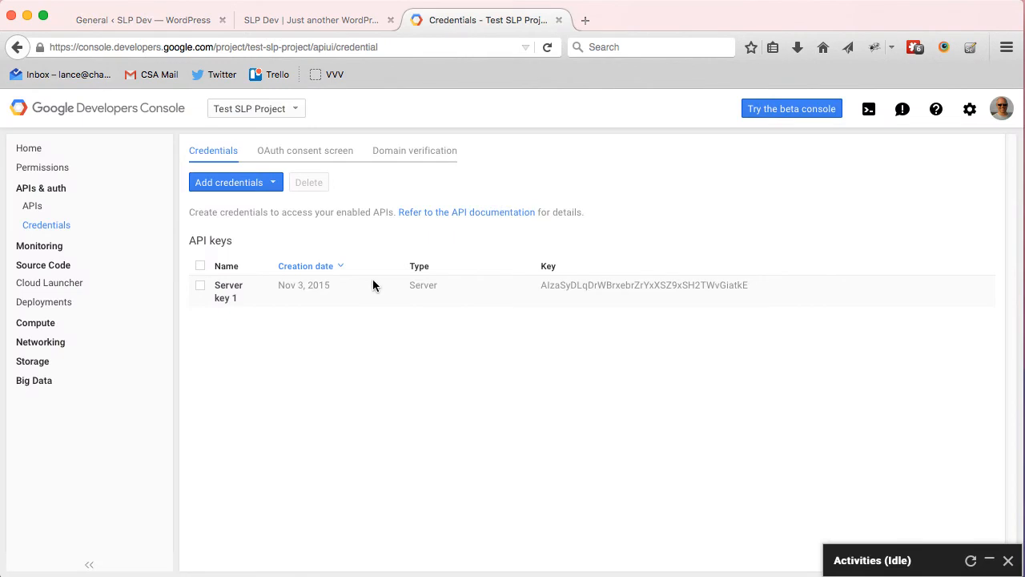
pyautogui.moveTo(144, 271)
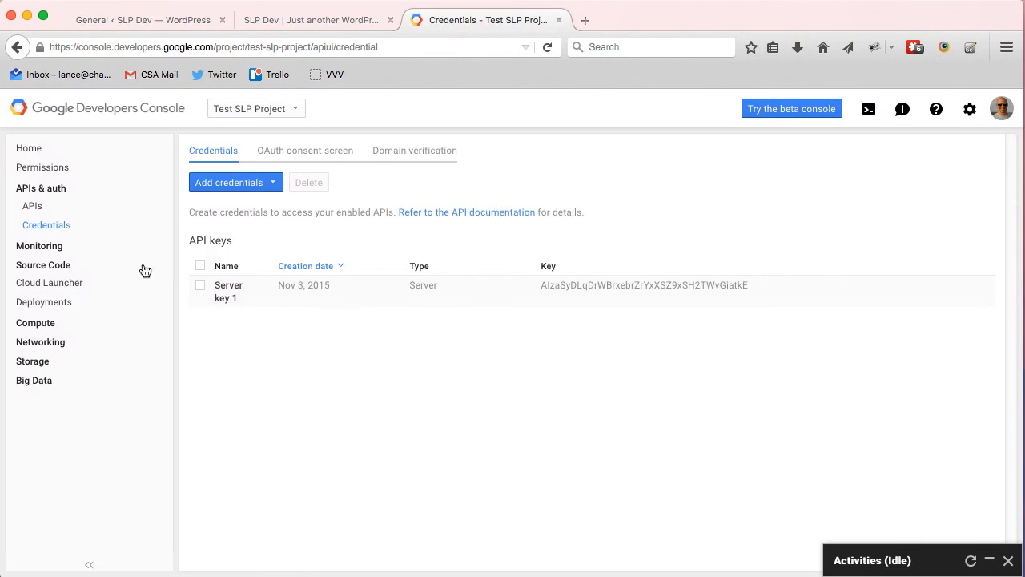
pyautogui.click(32, 205)
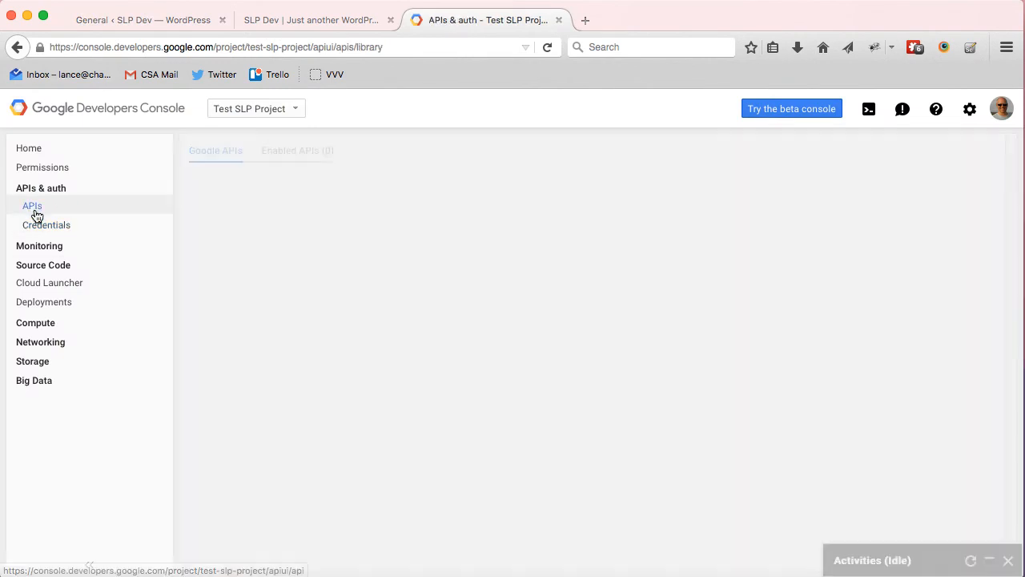
pyautogui.click(32, 205)
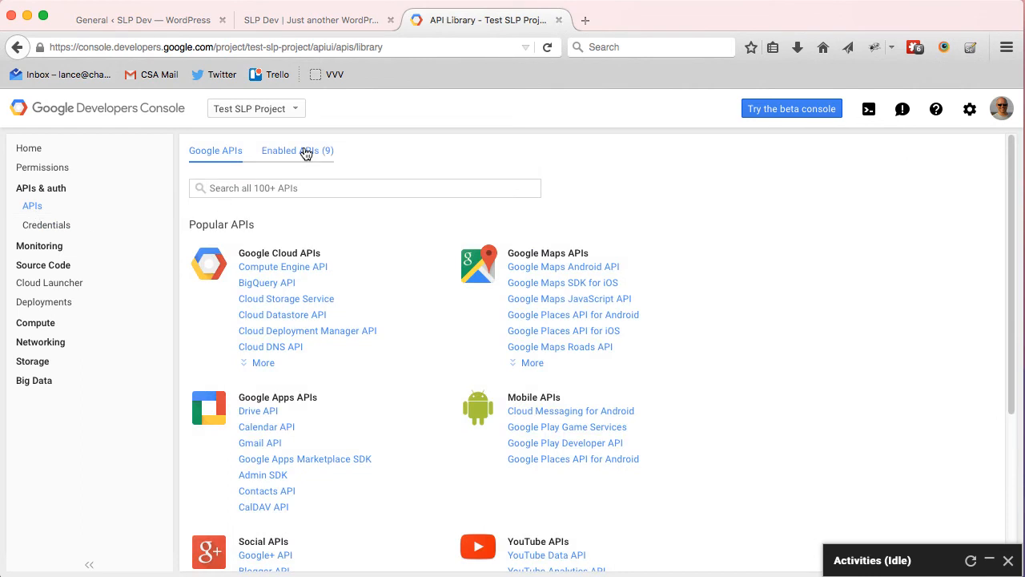
pyautogui.click(298, 151)
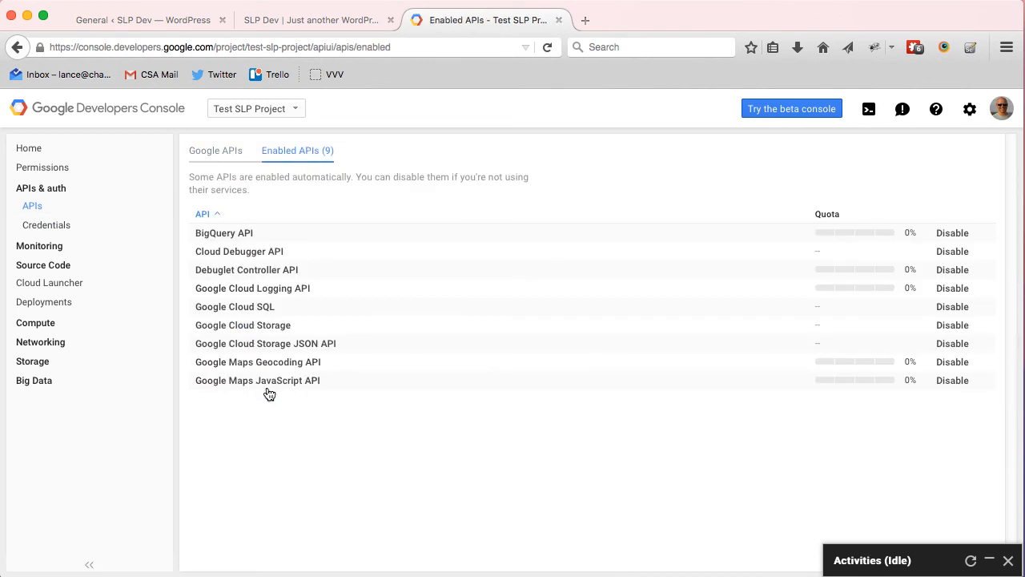
pyautogui.click(257, 380)
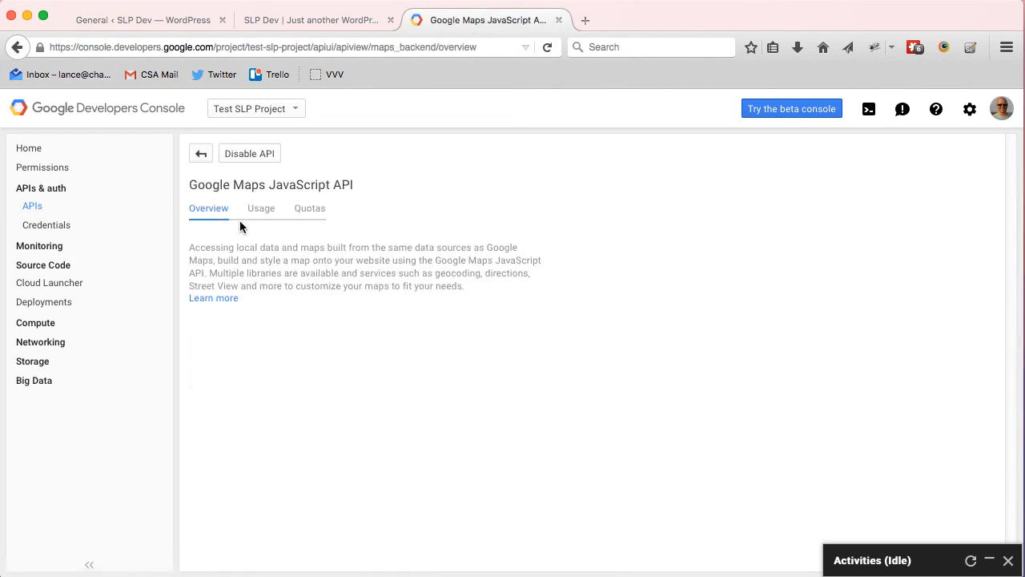
pyautogui.click(309, 208)
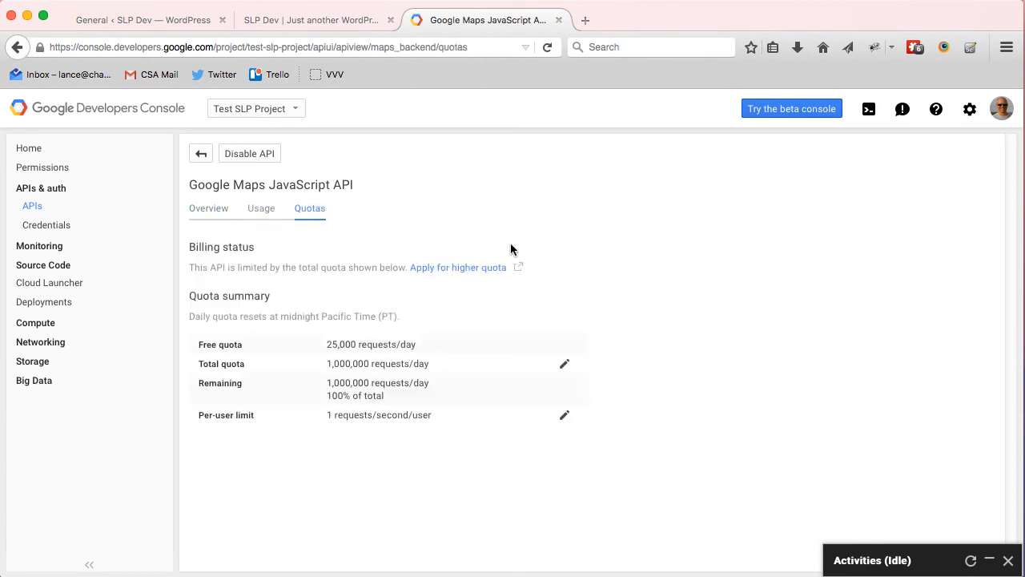
pyautogui.moveTo(439, 364)
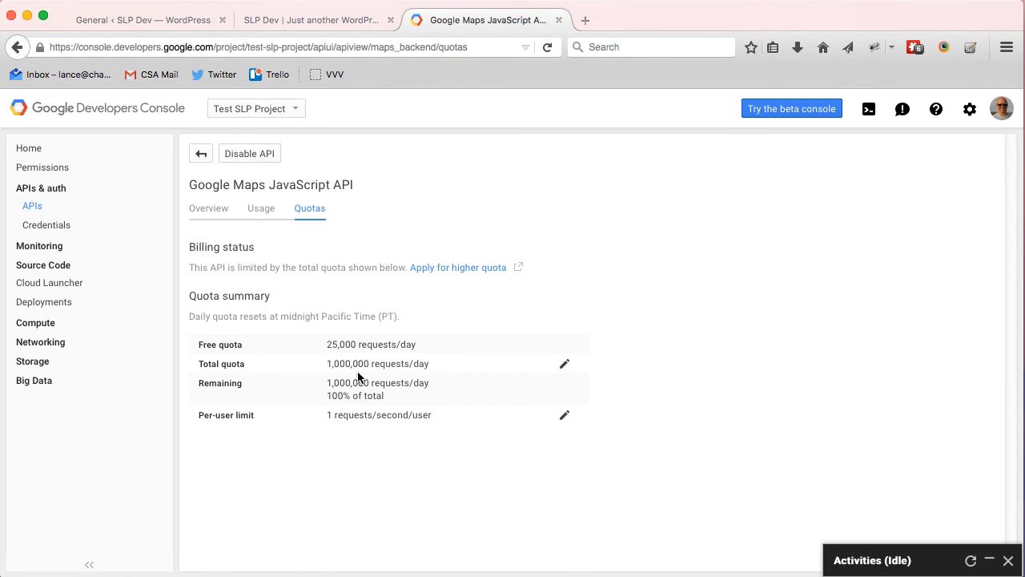
pyautogui.moveTo(346, 394)
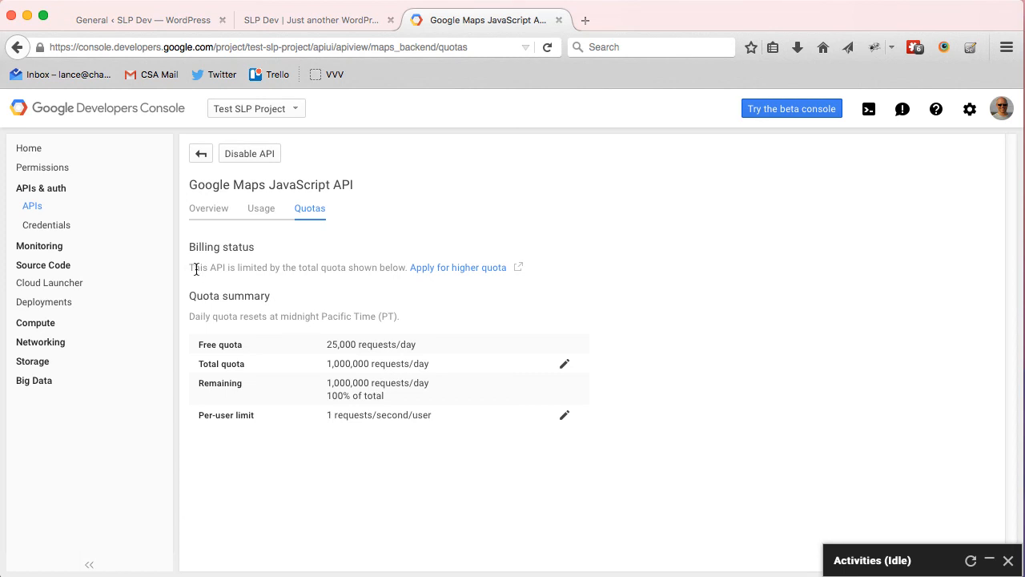
pyautogui.moveTo(373, 272)
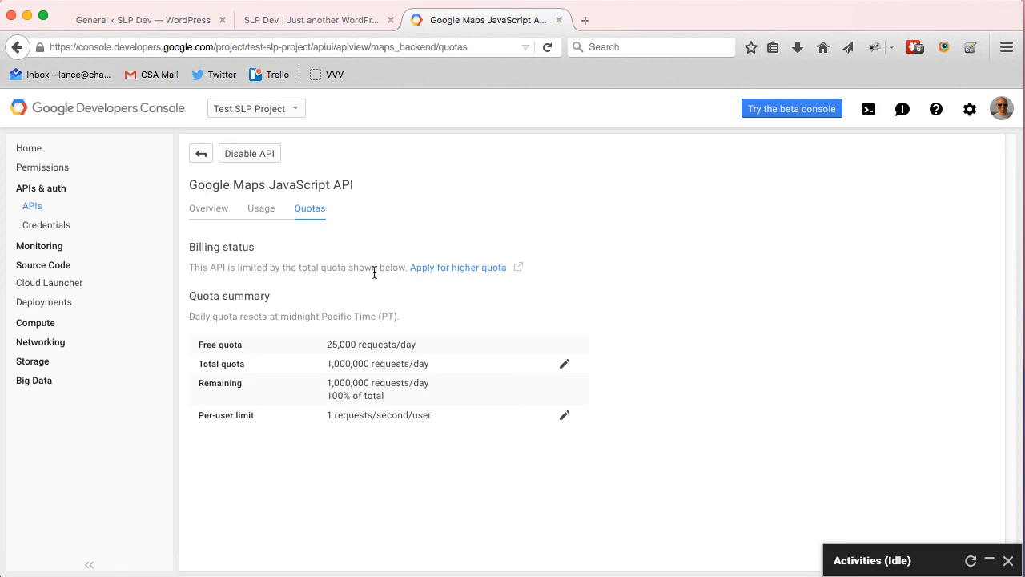
pyautogui.moveTo(432, 290)
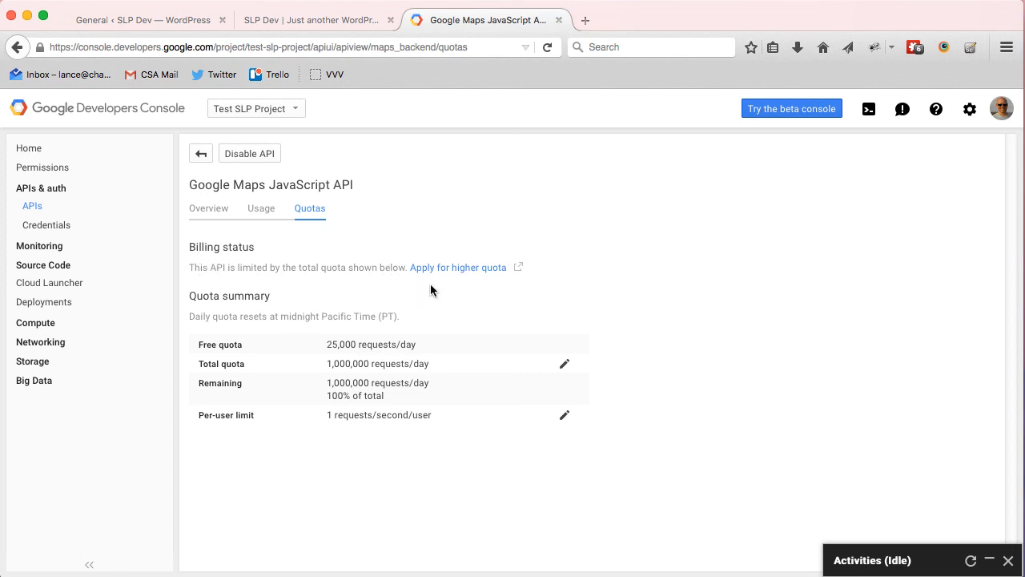
pyautogui.moveTo(444, 296)
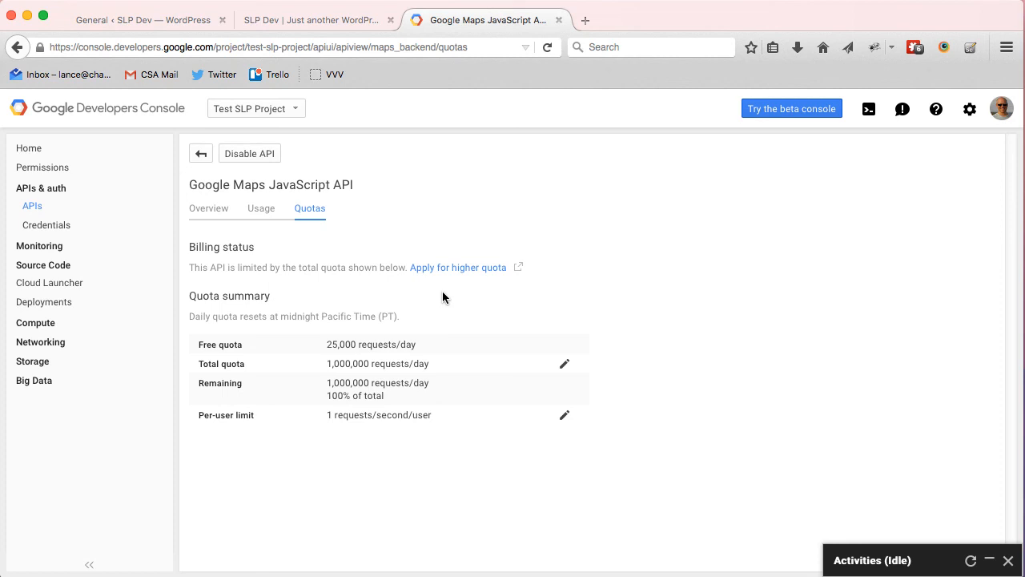
pyautogui.moveTo(415, 311)
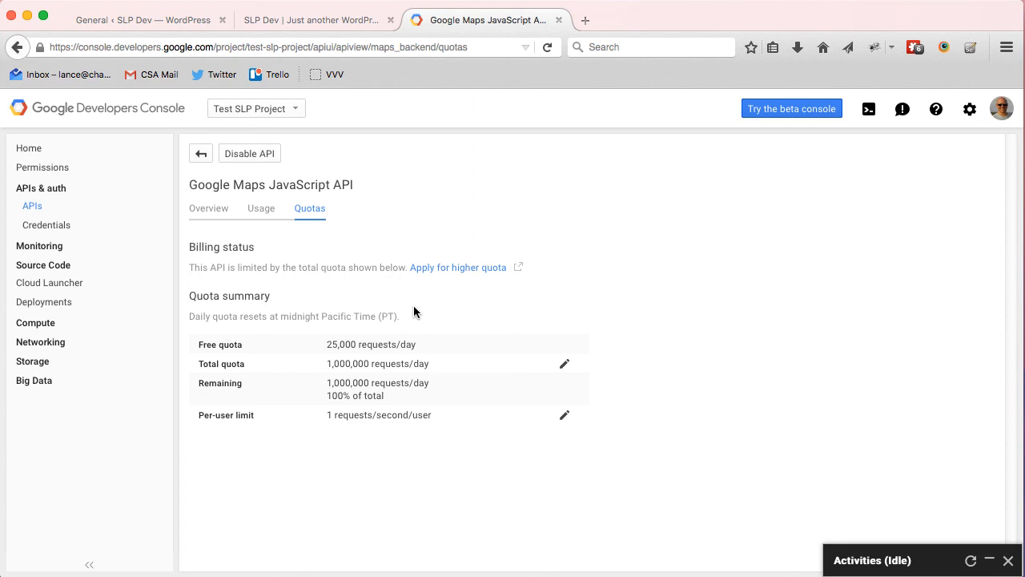
pyautogui.moveTo(526, 316)
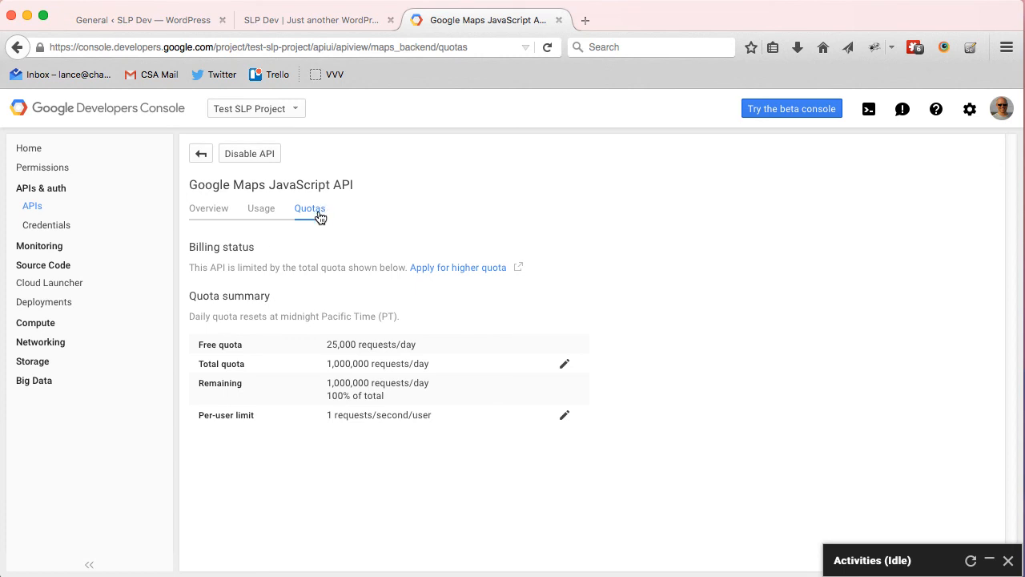
pyautogui.moveTo(317, 313)
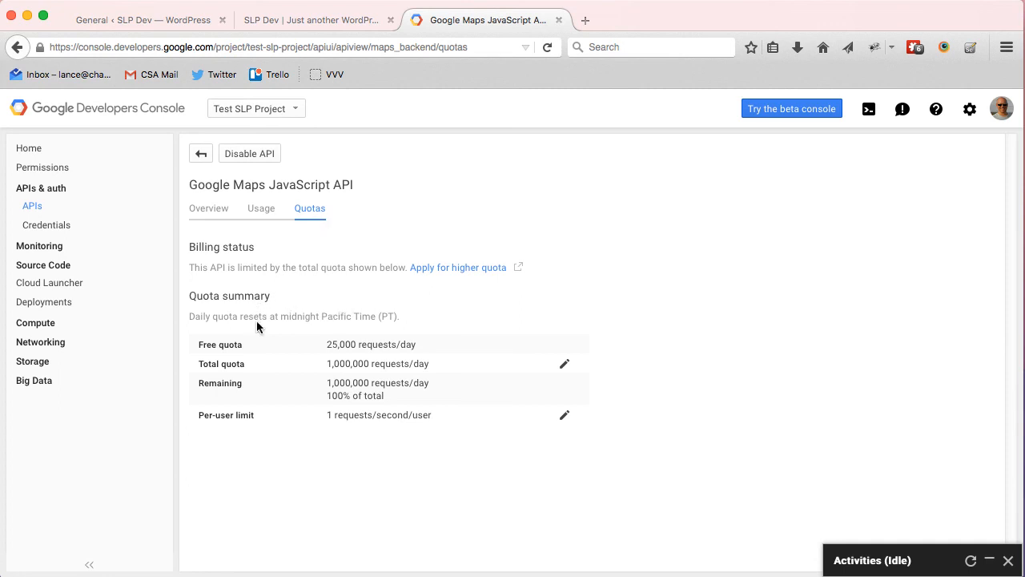
pyautogui.moveTo(196, 349)
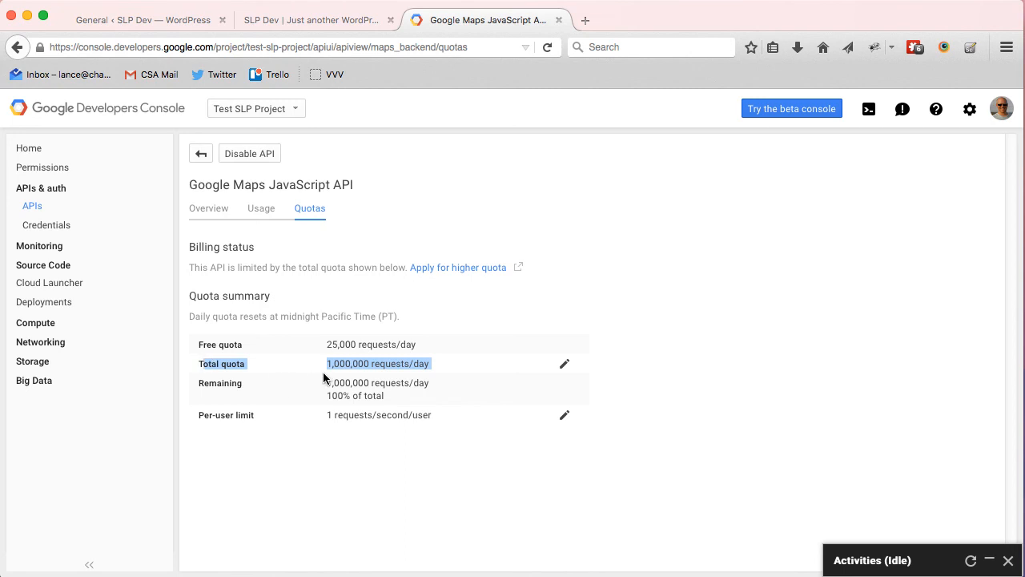
pyautogui.moveTo(371, 376)
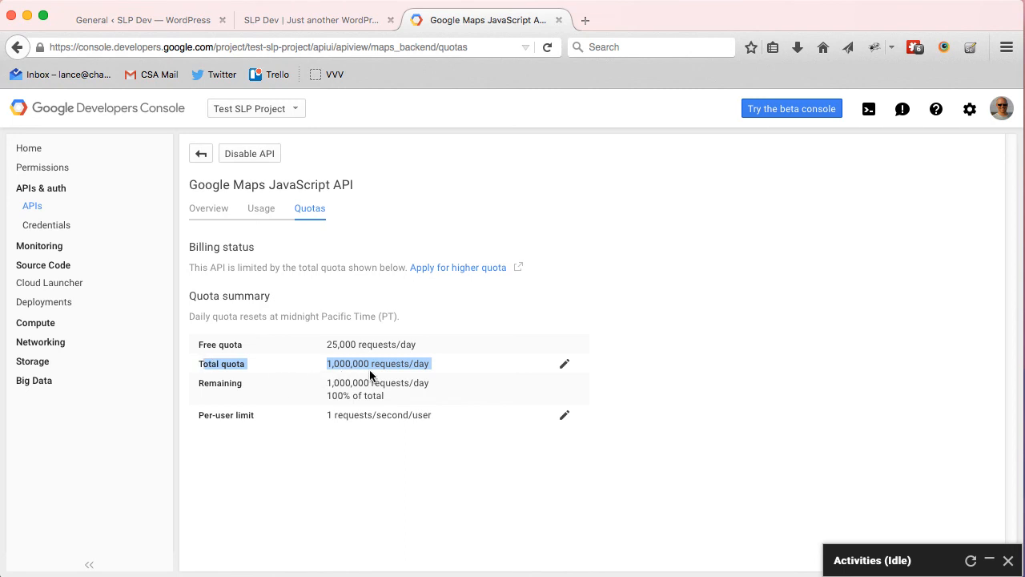
pyautogui.moveTo(372, 381)
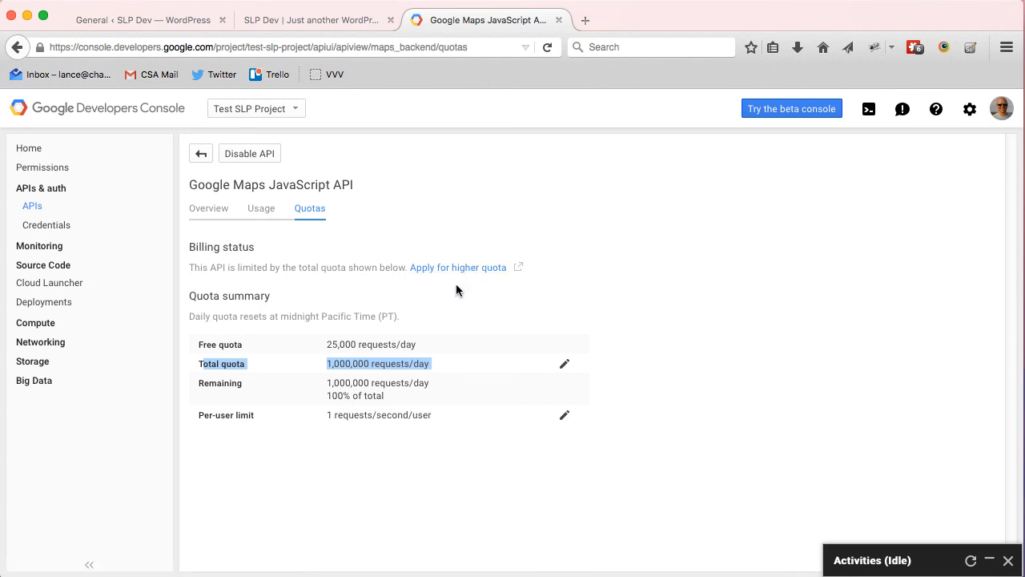
pyautogui.moveTo(349, 305)
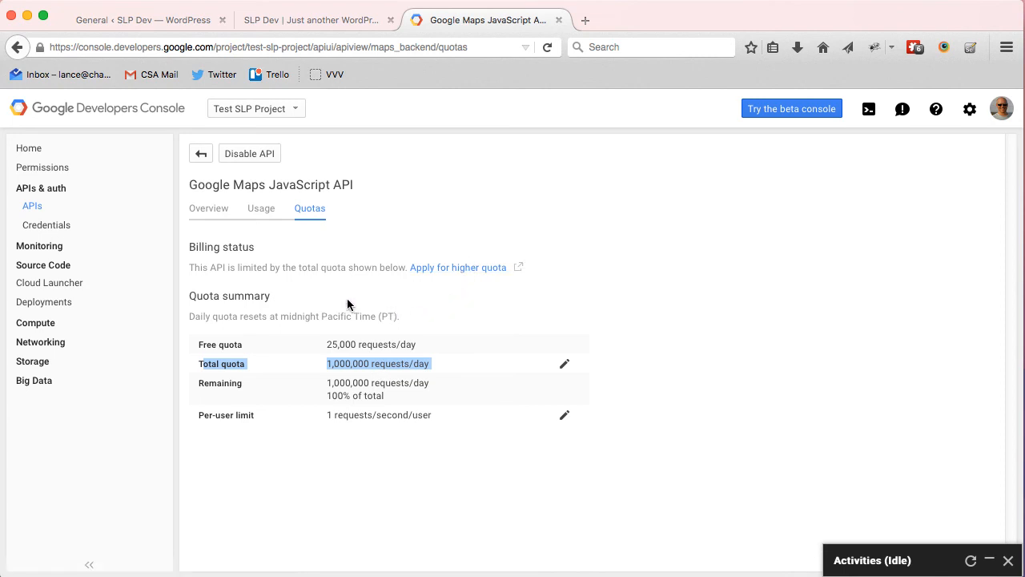
pyautogui.moveTo(285, 300)
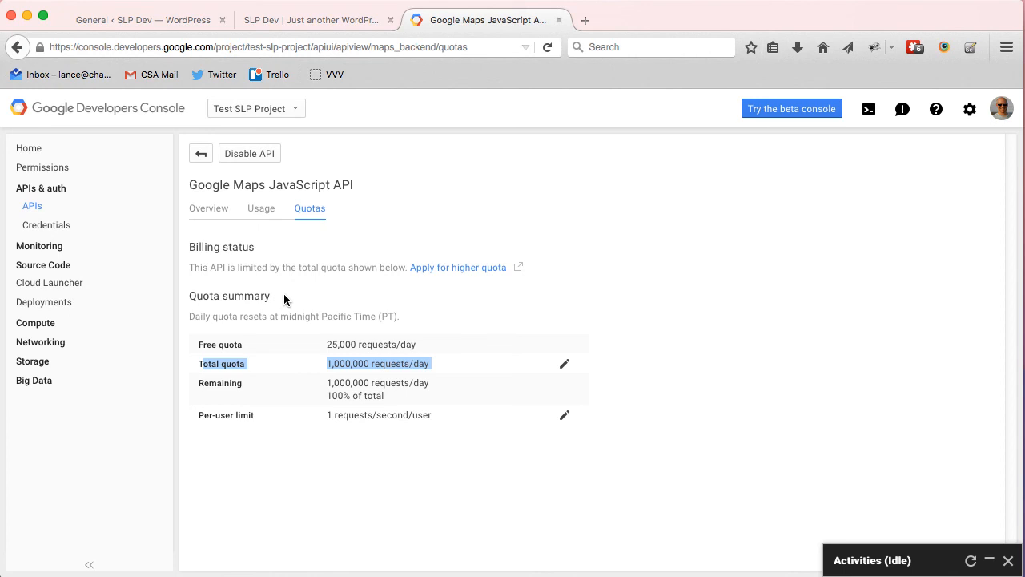
pyautogui.moveTo(237, 309)
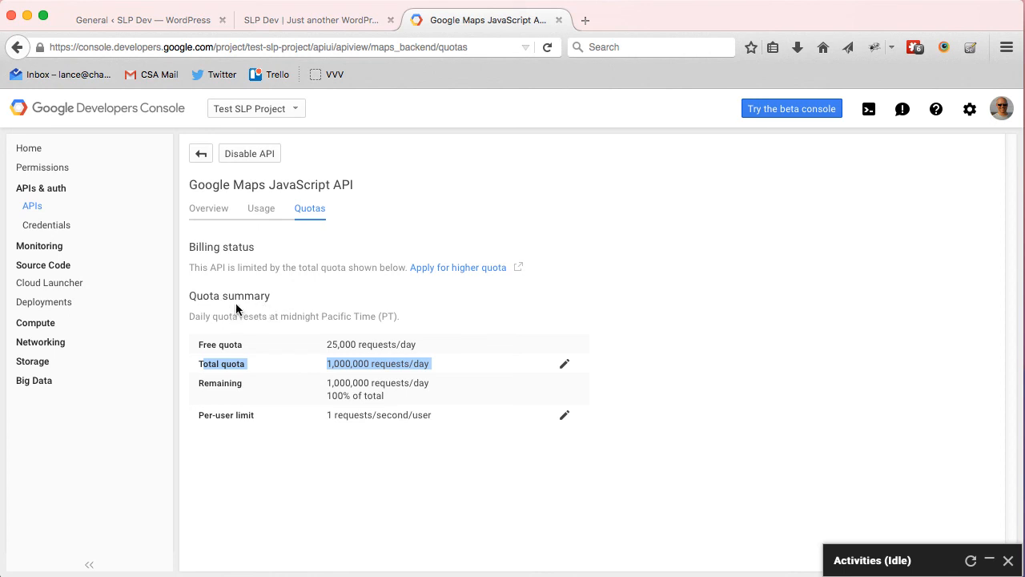
pyautogui.moveTo(337, 294)
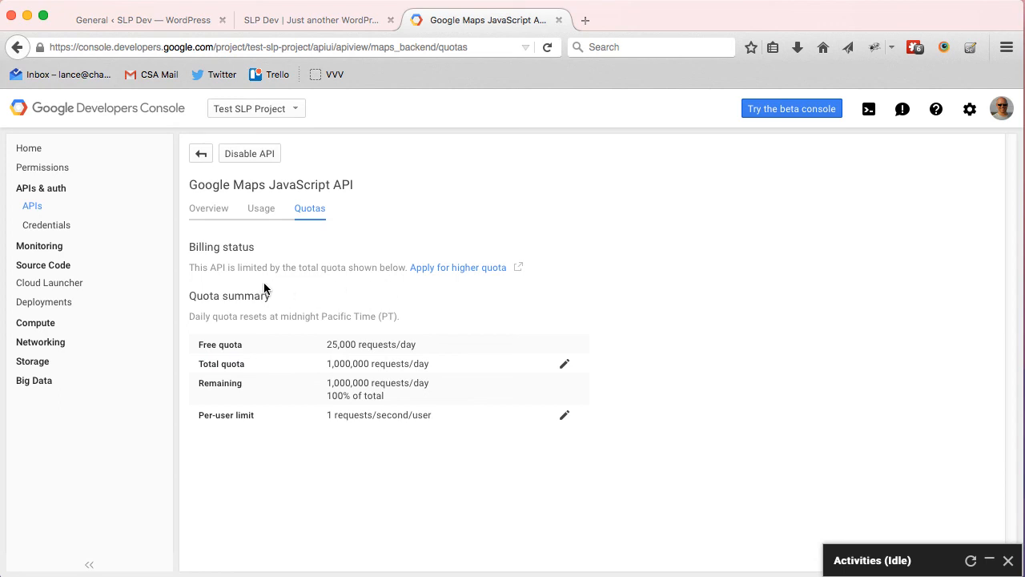
pyautogui.moveTo(321, 235)
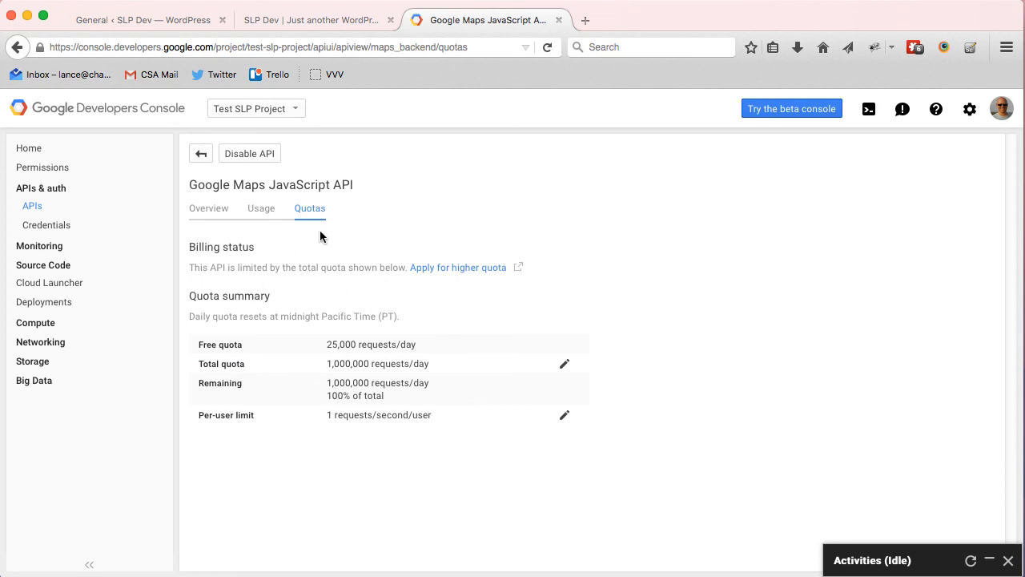
pyautogui.moveTo(292, 302)
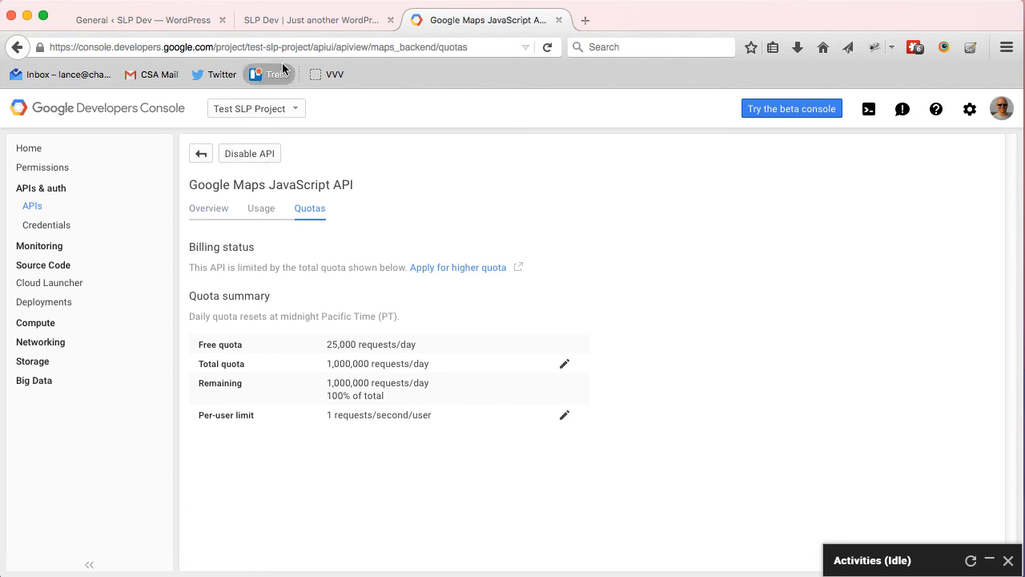
pyautogui.moveTo(403, 186)
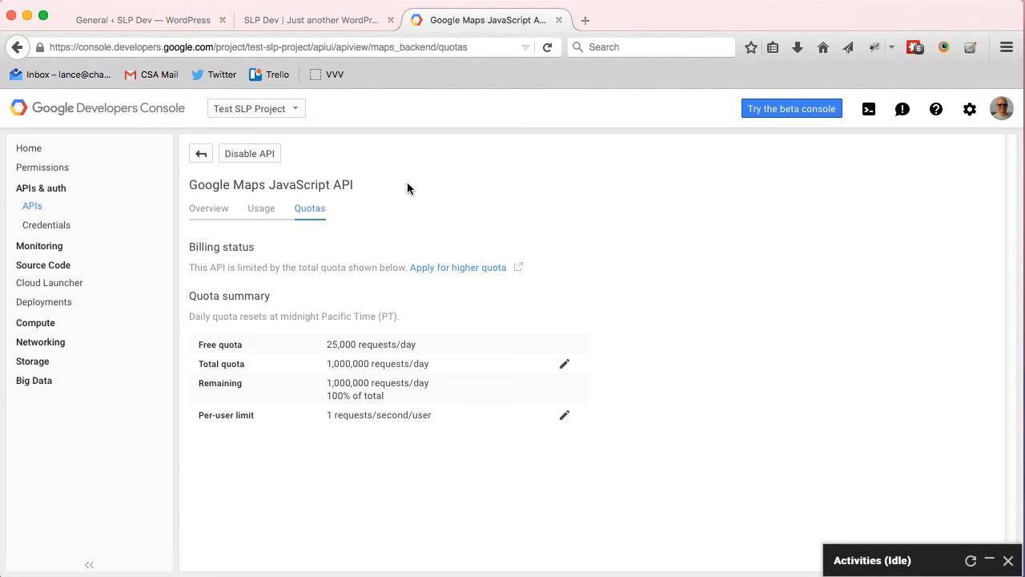
pyautogui.moveTo(561, 99)
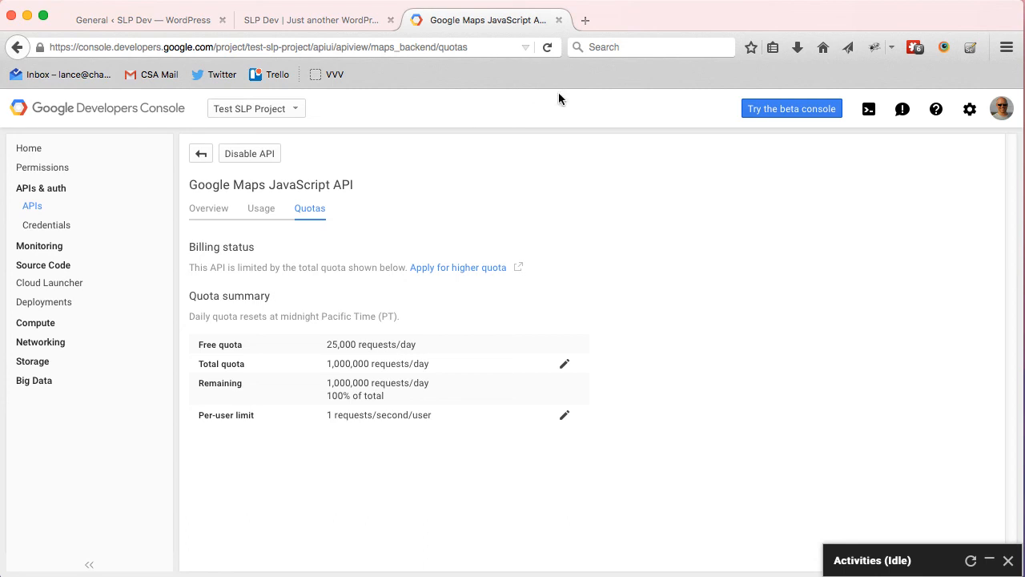
pyautogui.moveTo(702, 233)
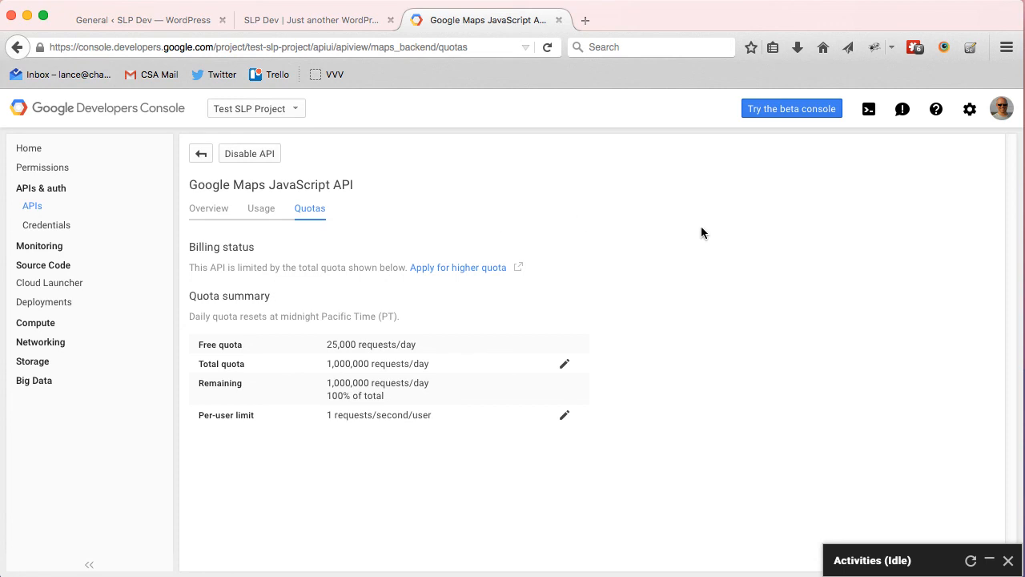
pyautogui.moveTo(680, 253)
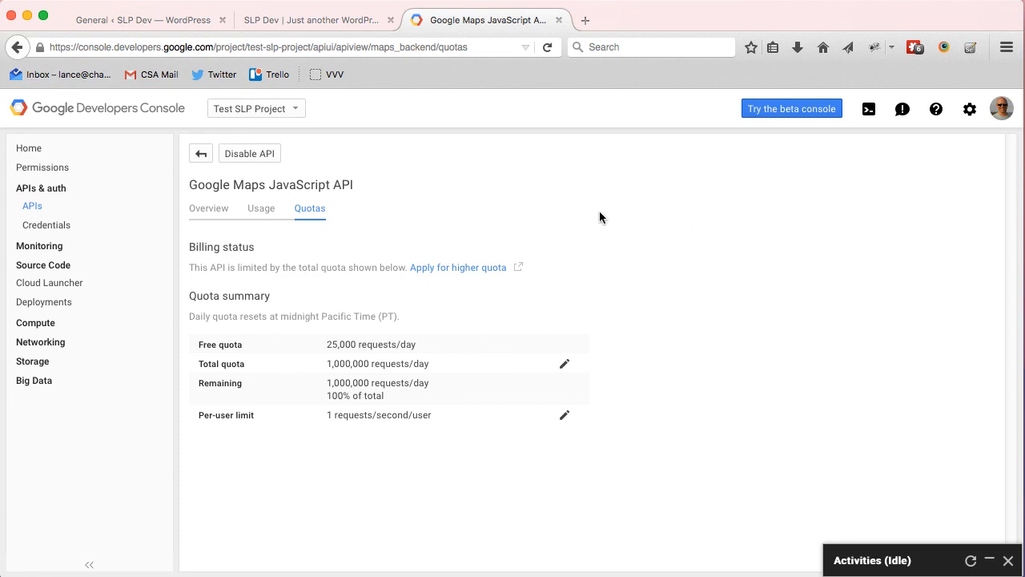
pyautogui.moveTo(612, 231)
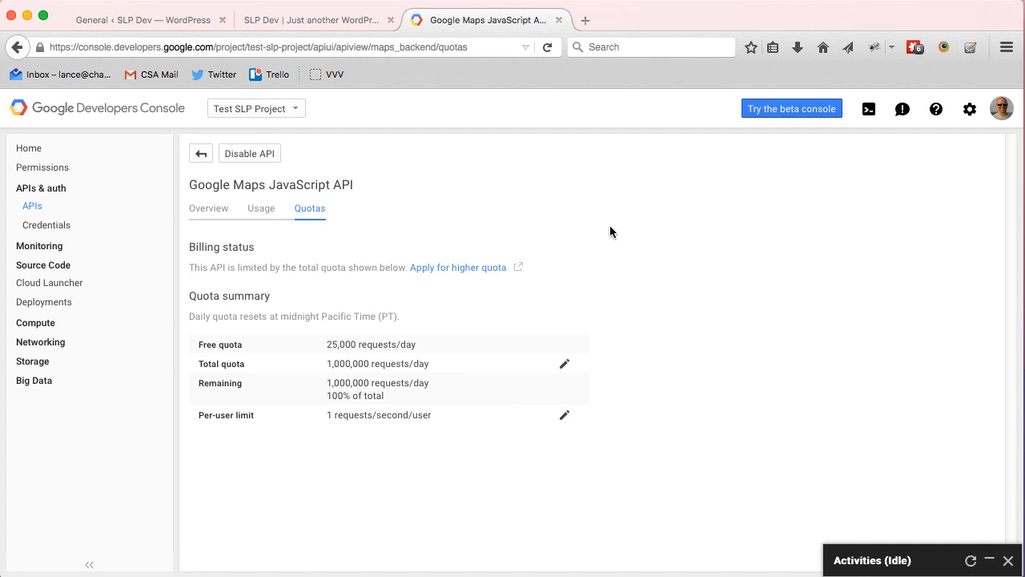
pyautogui.moveTo(400, 260)
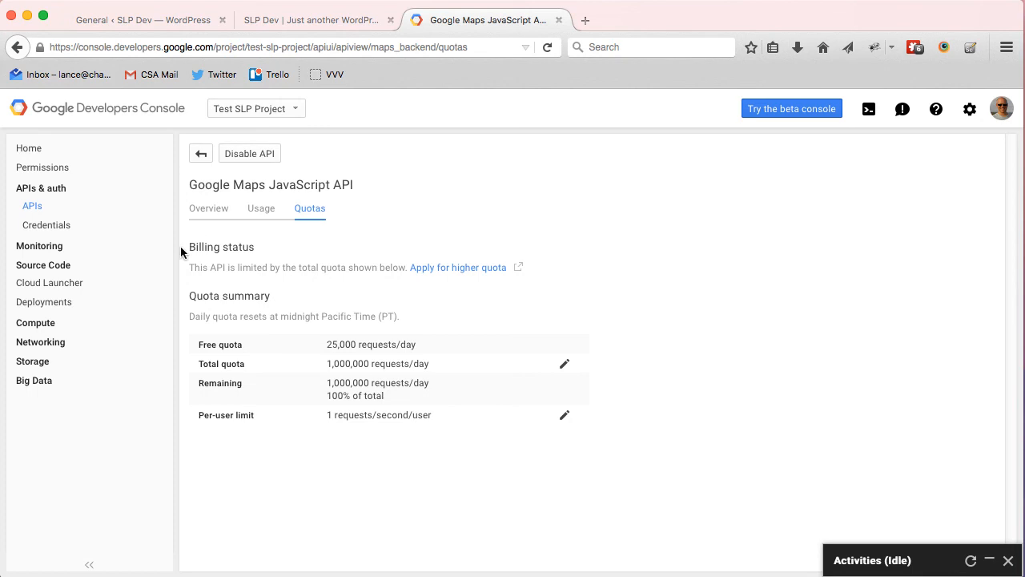
pyautogui.click(44, 225)
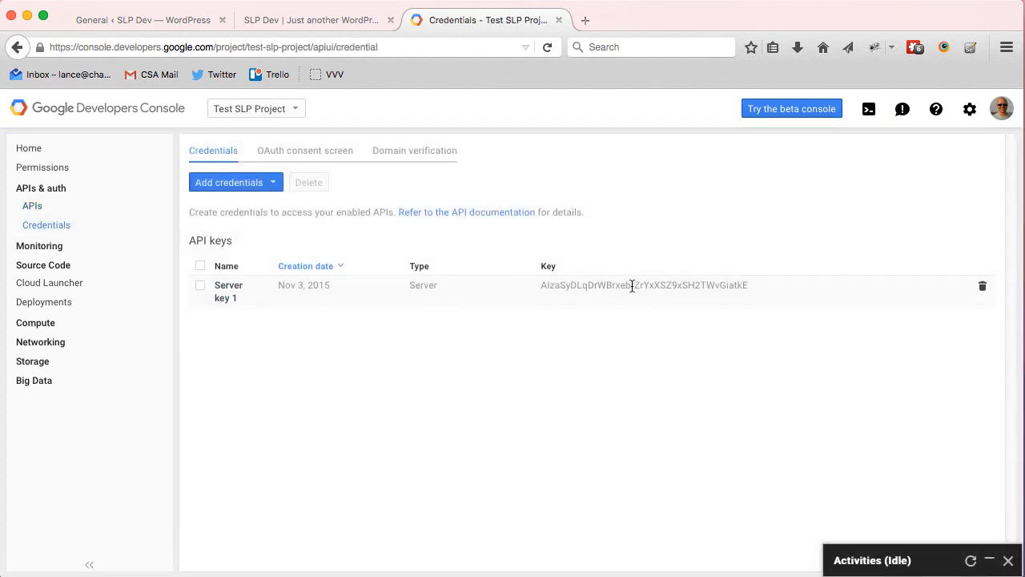
# Switch back to the WordPress tab showing the saved Google API Server Key.
pyautogui.click(312, 20)
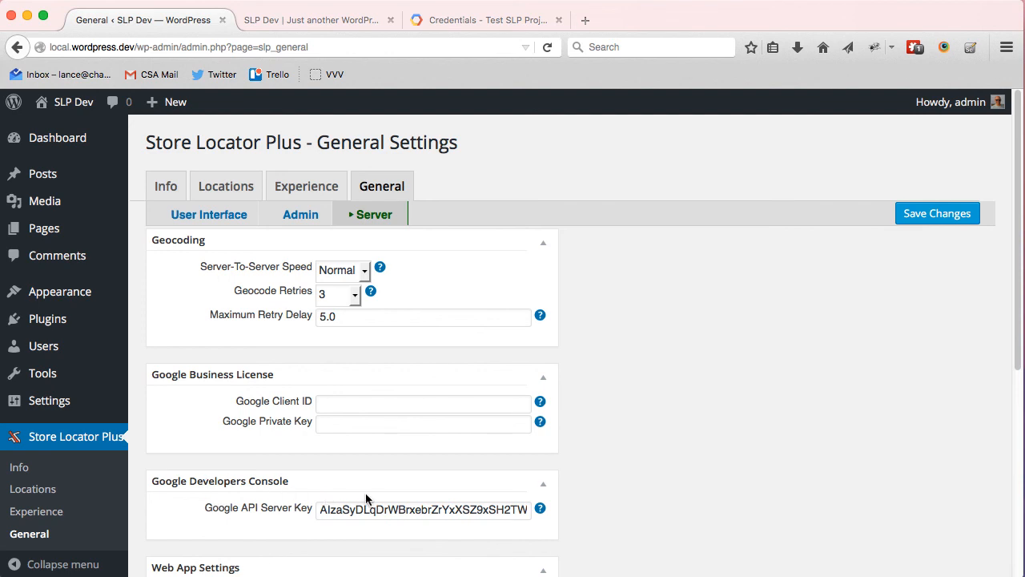
pyautogui.moveTo(721, 345)
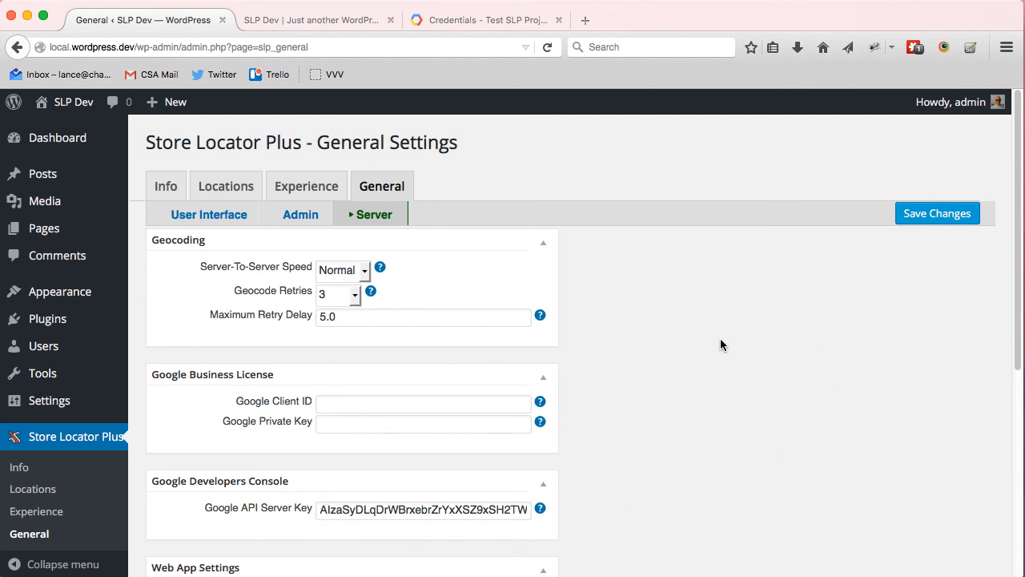
pyautogui.moveTo(707, 398)
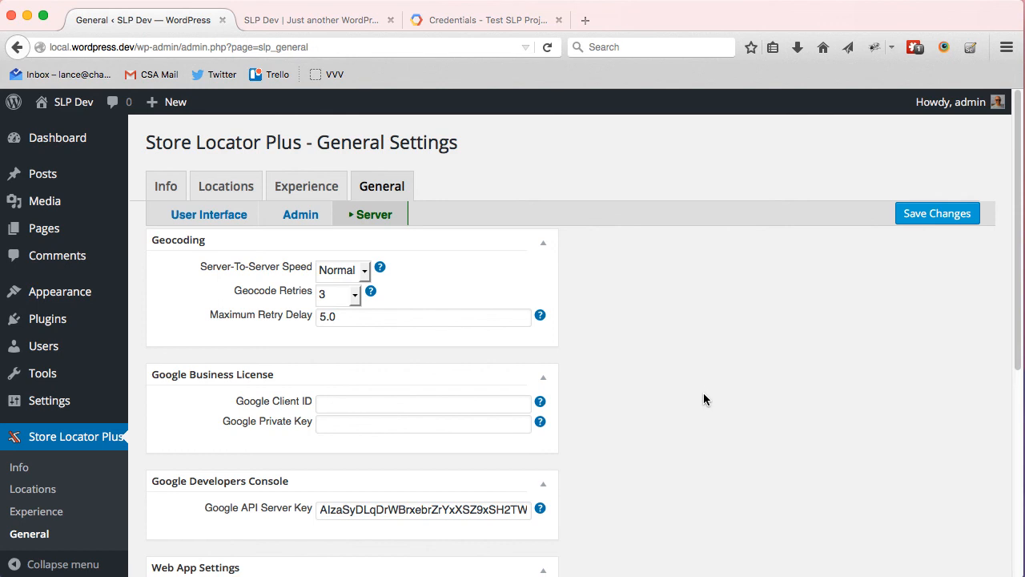
pyautogui.moveTo(716, 449)
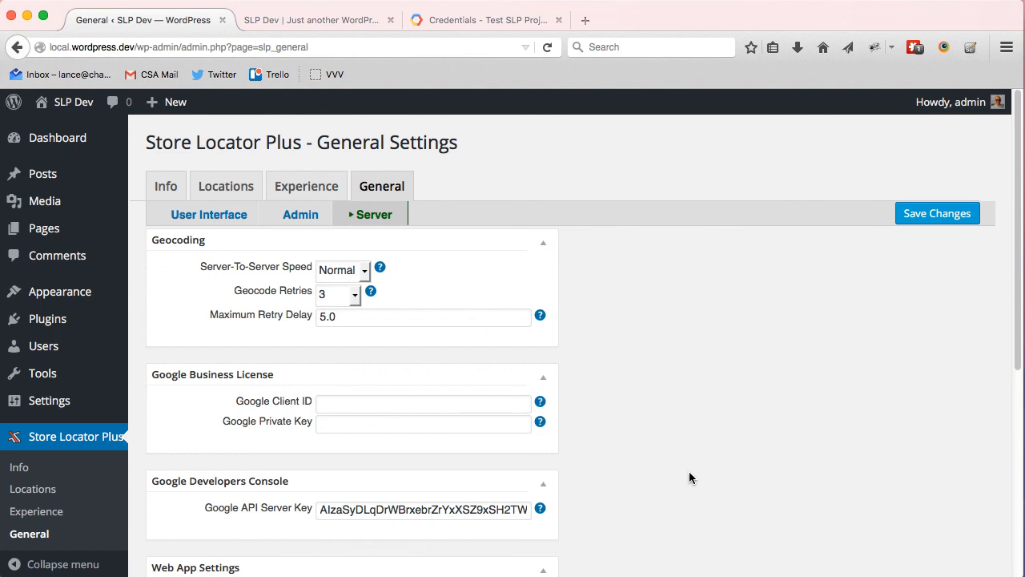
pyautogui.moveTo(702, 463)
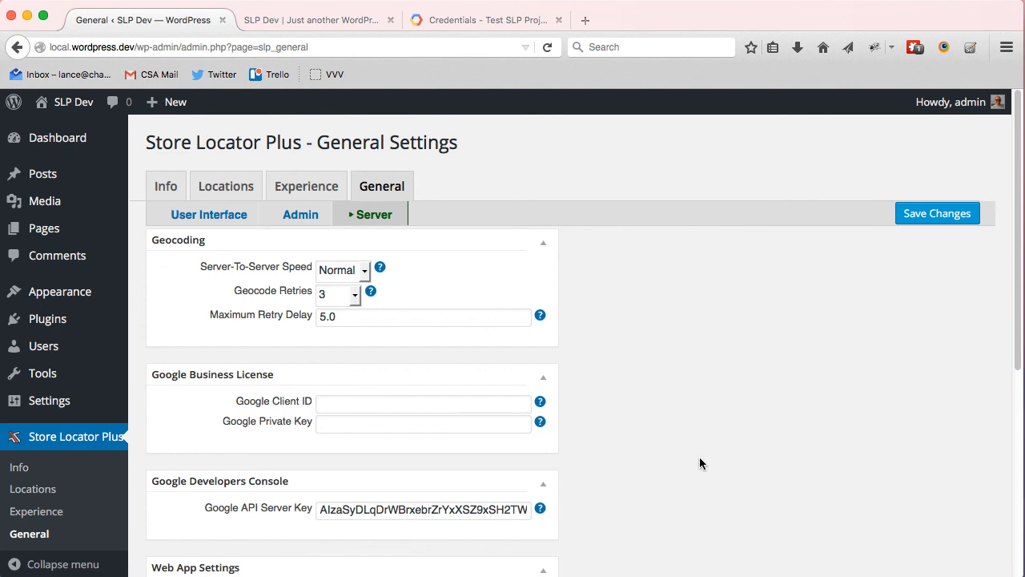
pyautogui.moveTo(702, 500)
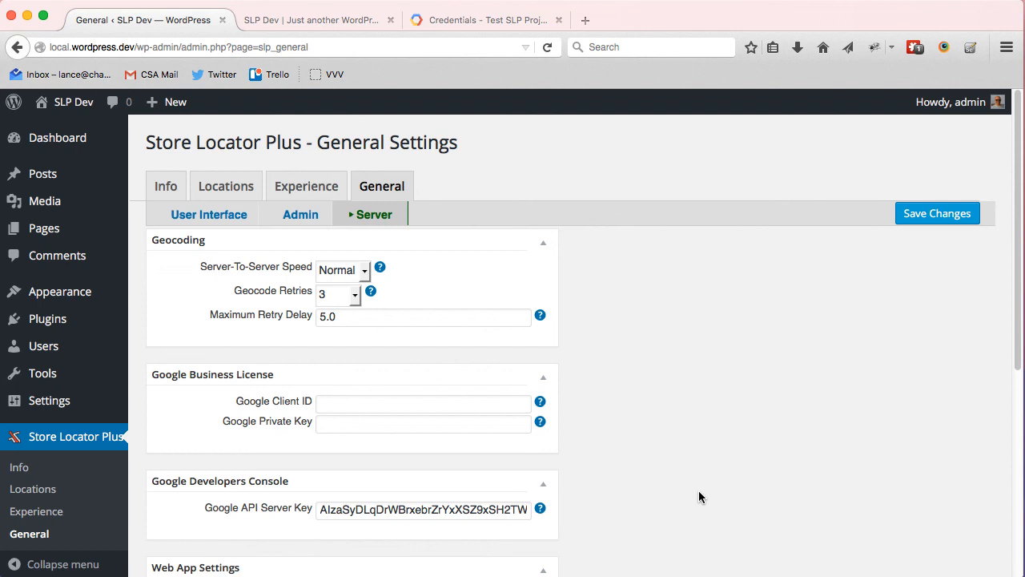
pyautogui.moveTo(679, 480)
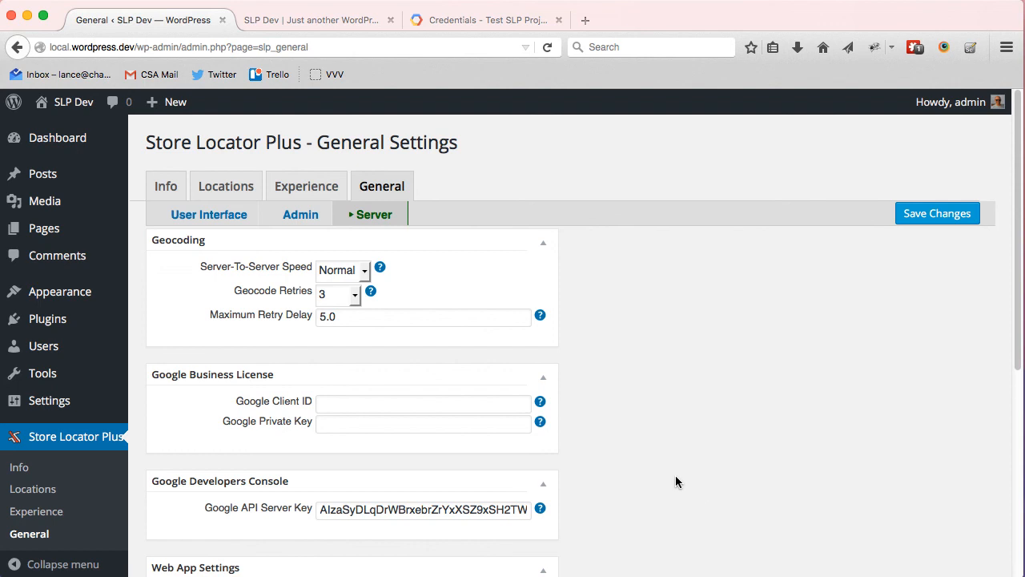
pyautogui.moveTo(657, 412)
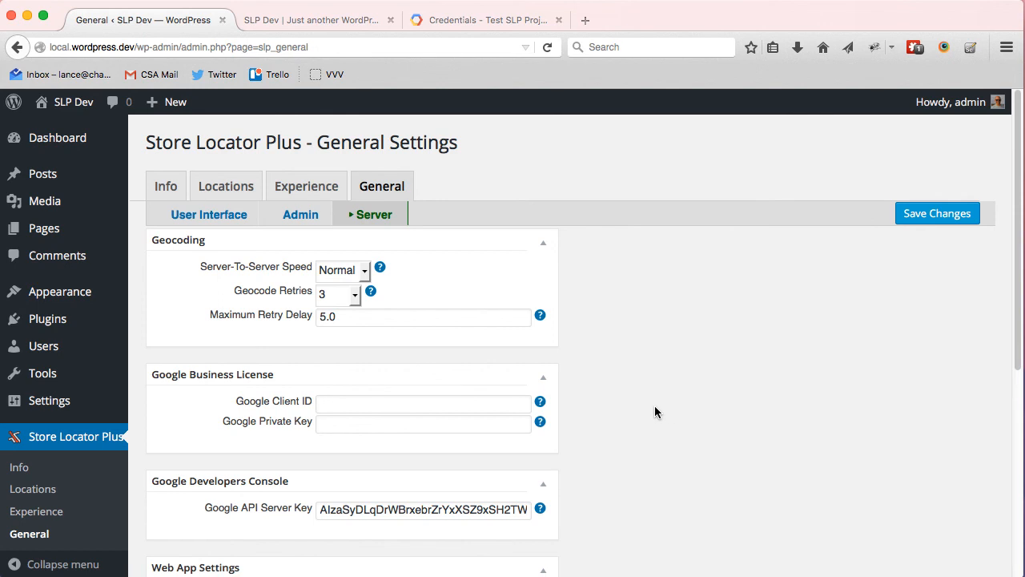